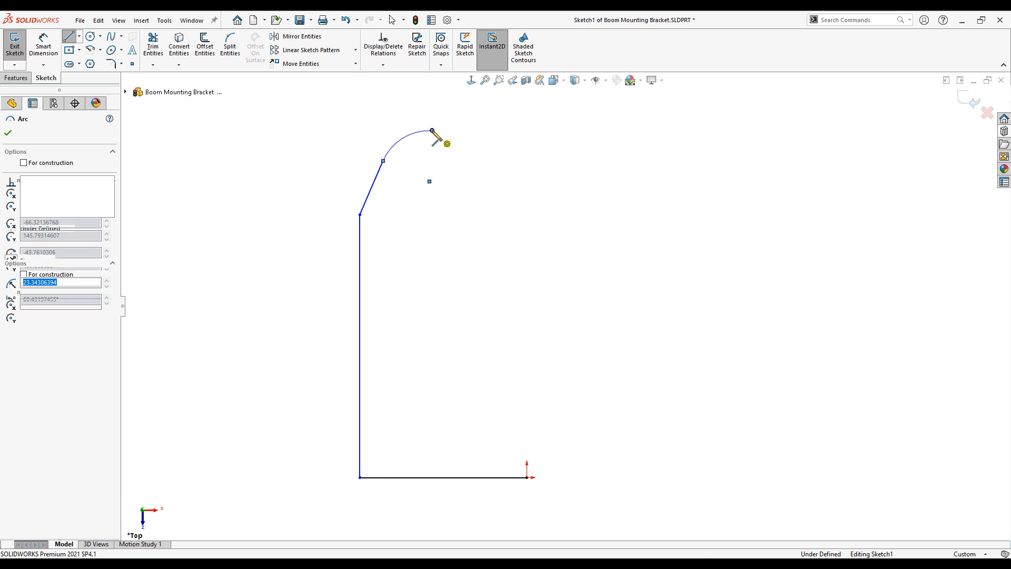
- Close the half outline with its corner arc and vertical centerline, then mirror it about the centerline
click(526, 476)
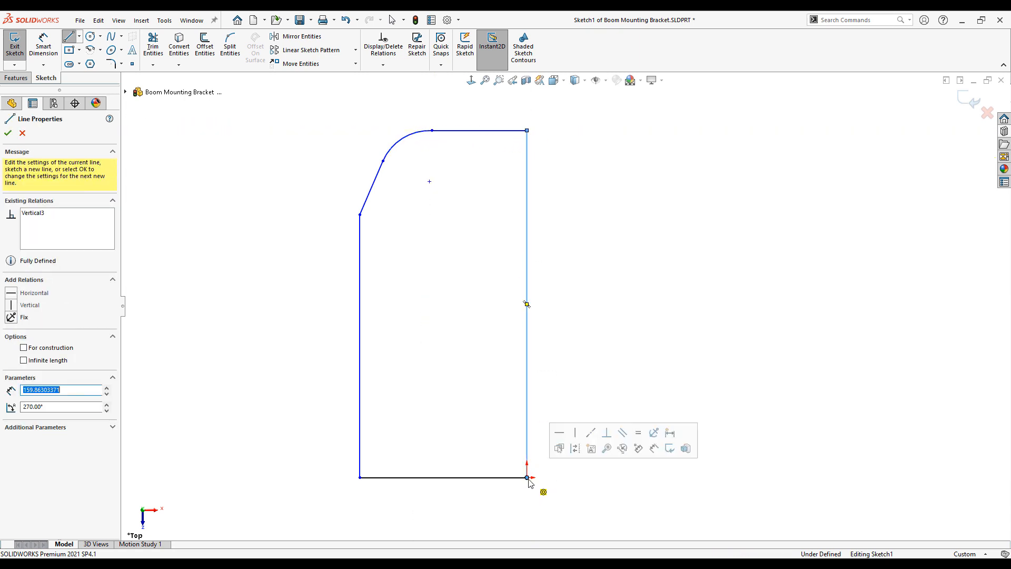
click(302, 35)
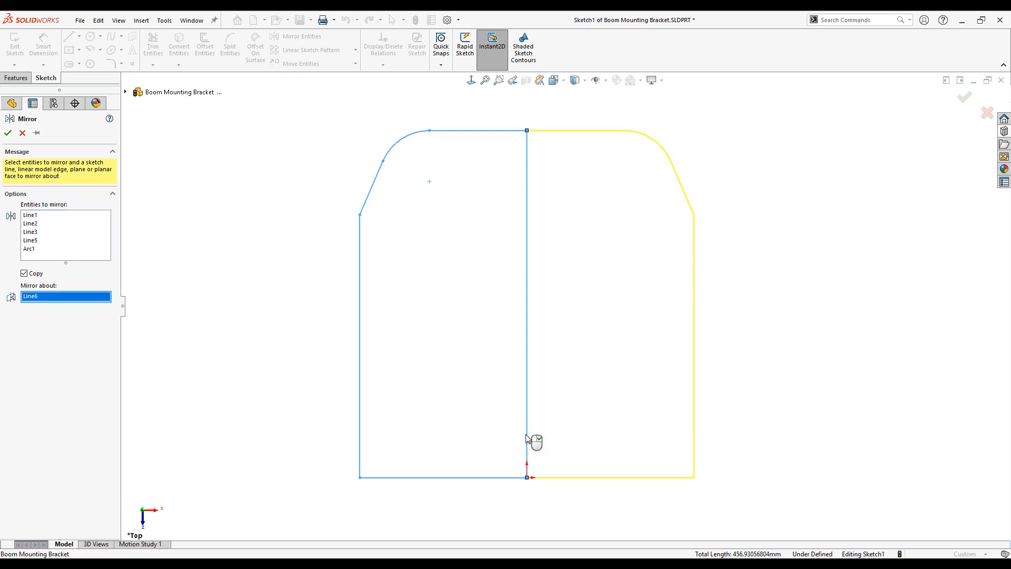
click(7, 133)
text(700)
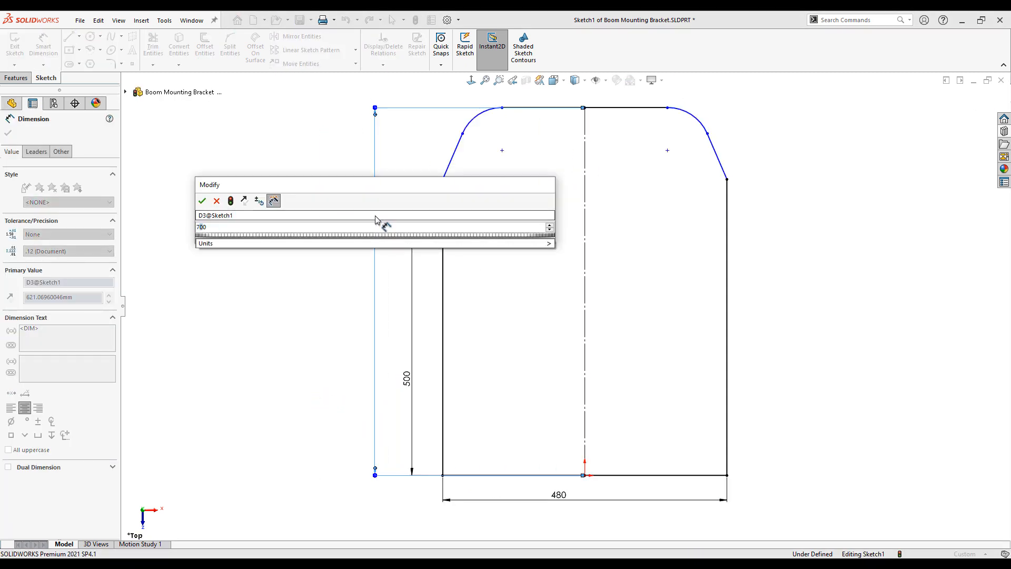
- Dimension the outline 700 tall with the angled edge and corner radius so it is fully defined
click(202, 200)
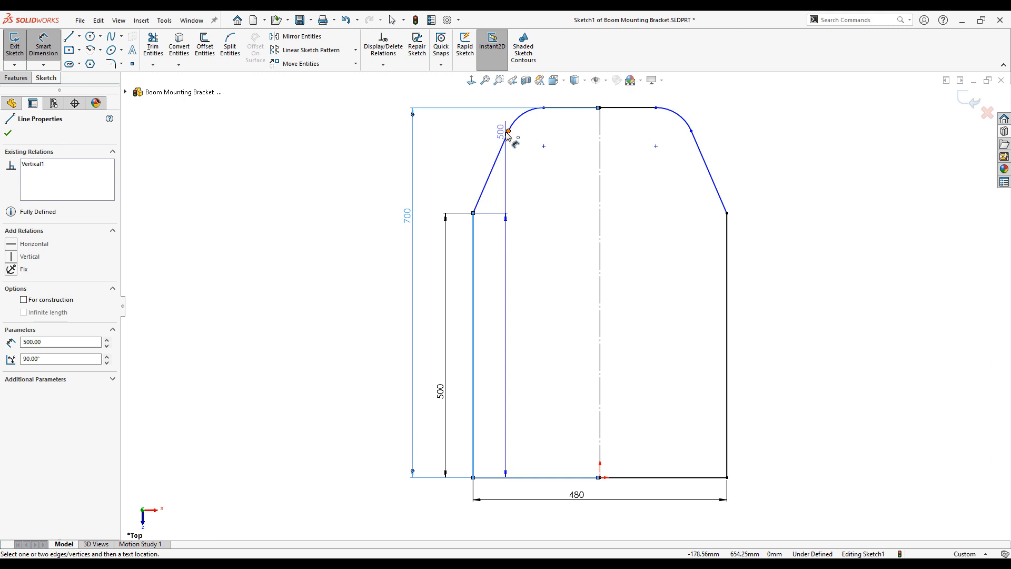
click(504, 115)
text(80)
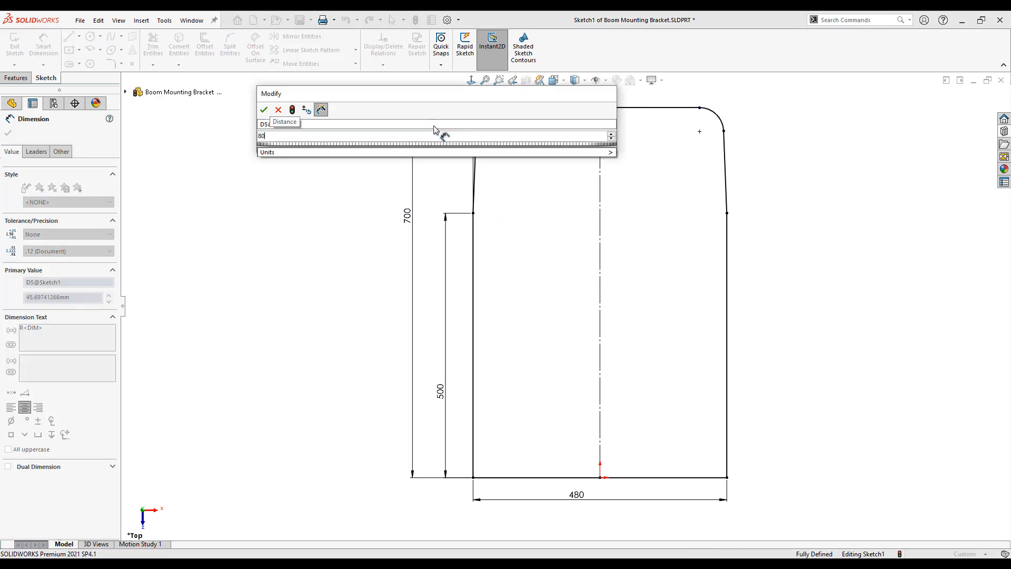
click(263, 110)
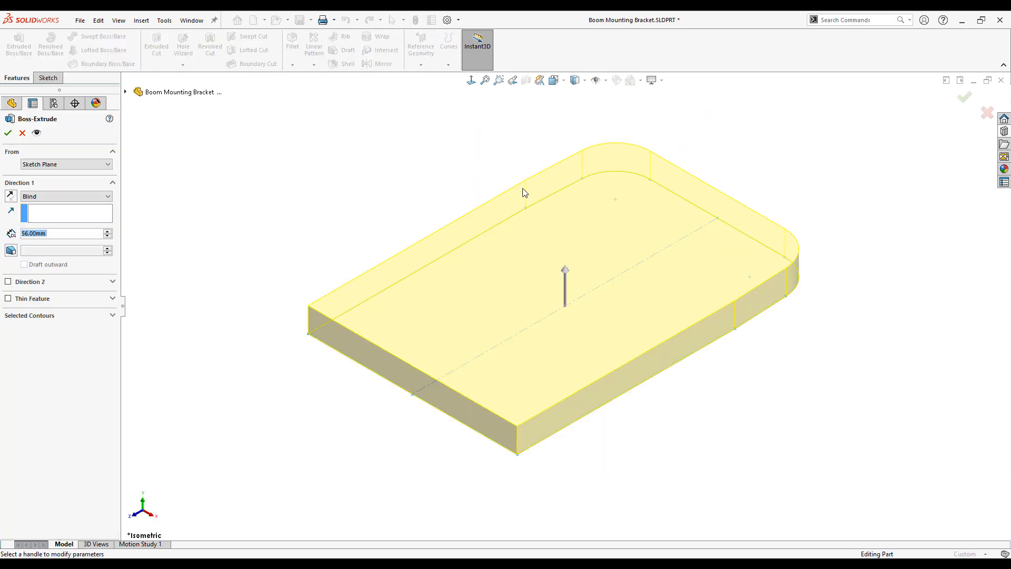
- Extrude the plate, then add Hole Wizard M24 counterbored Through All holes on the plate border
click(7, 133)
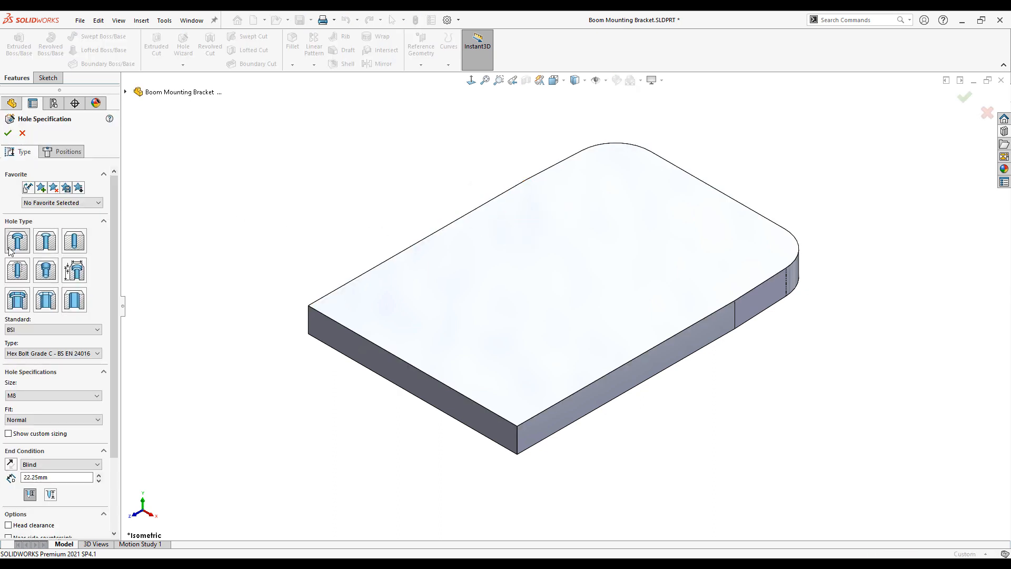
mouse_move(34, 382)
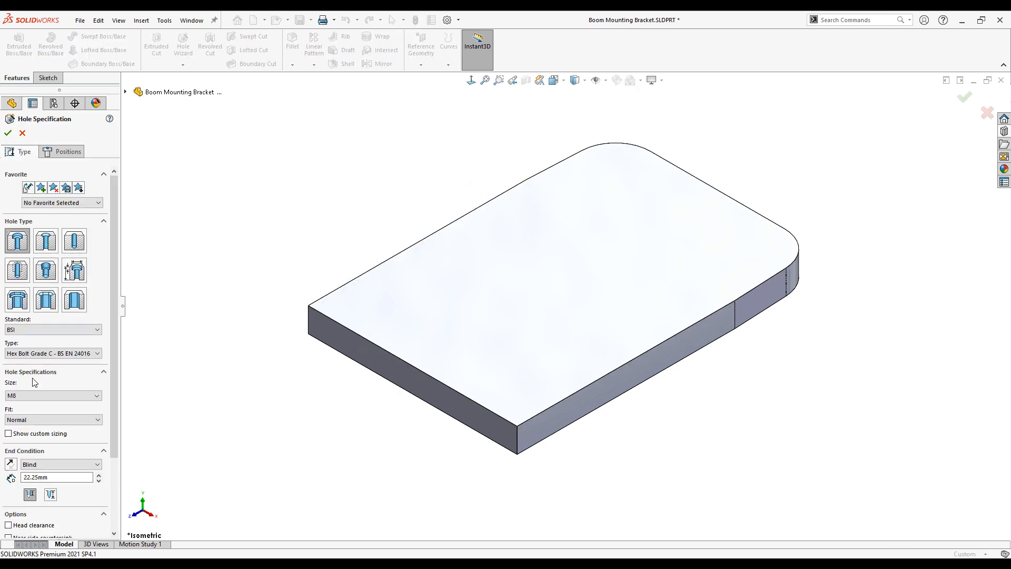
click(51, 395)
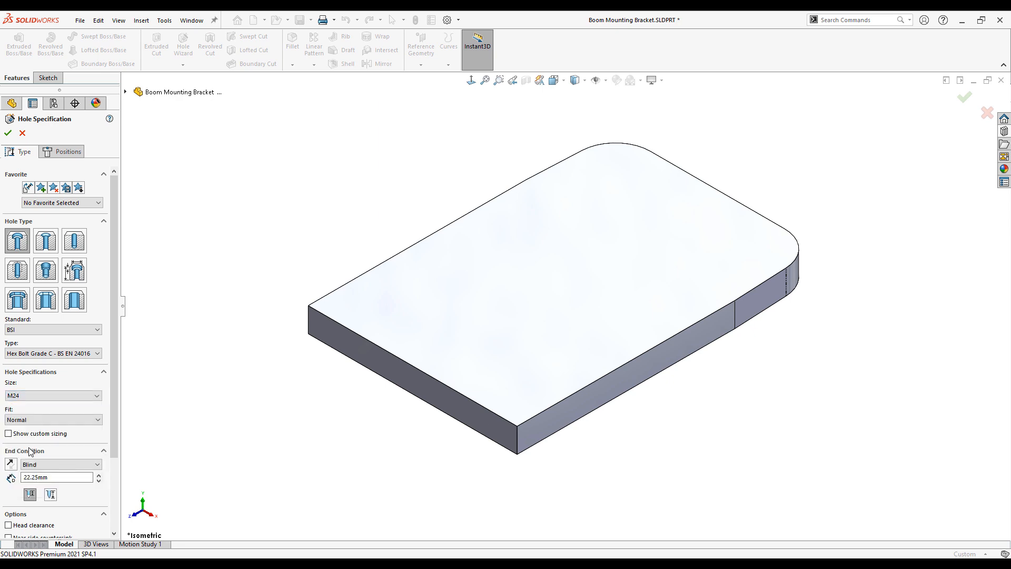
click(60, 464)
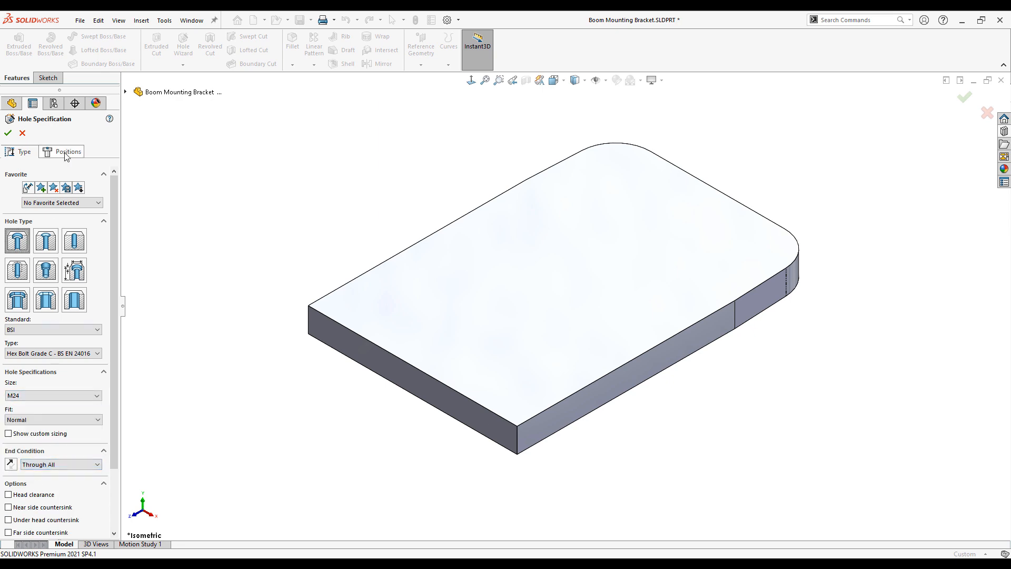
click(68, 150)
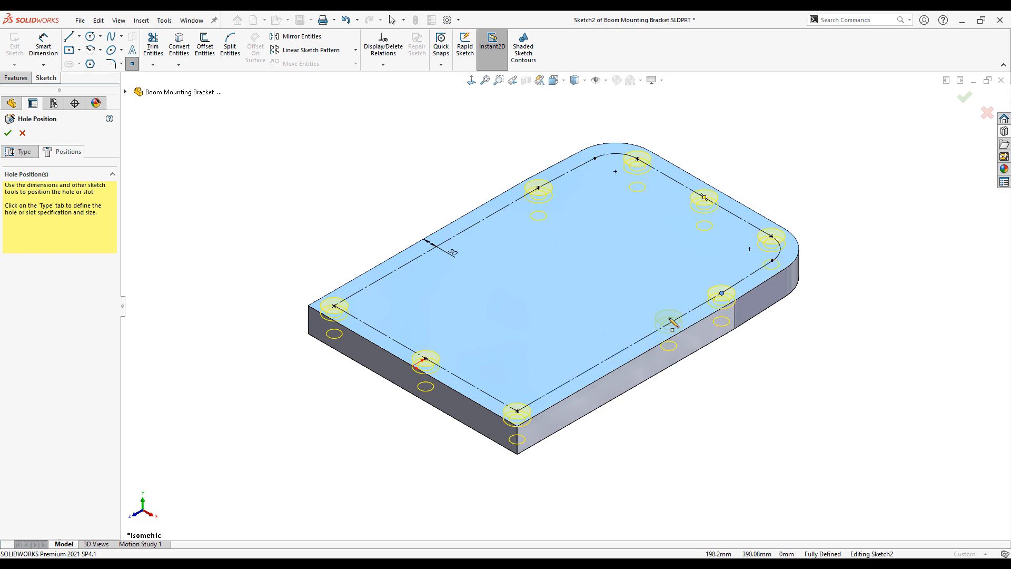
click(8, 133)
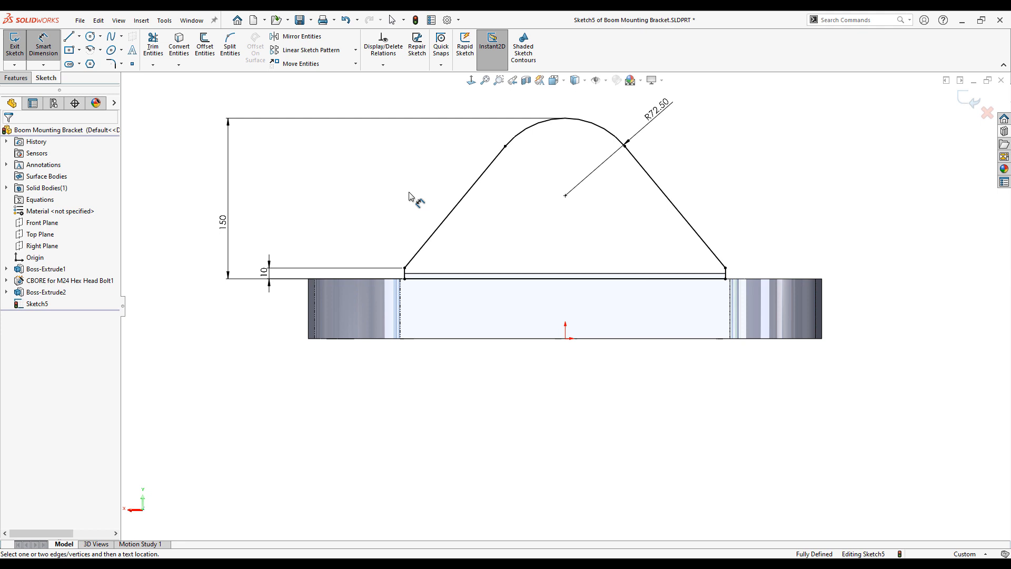
- Sketch and dimension the central bore circle at the arc centre, then extrude the triangular boss
click(88, 35)
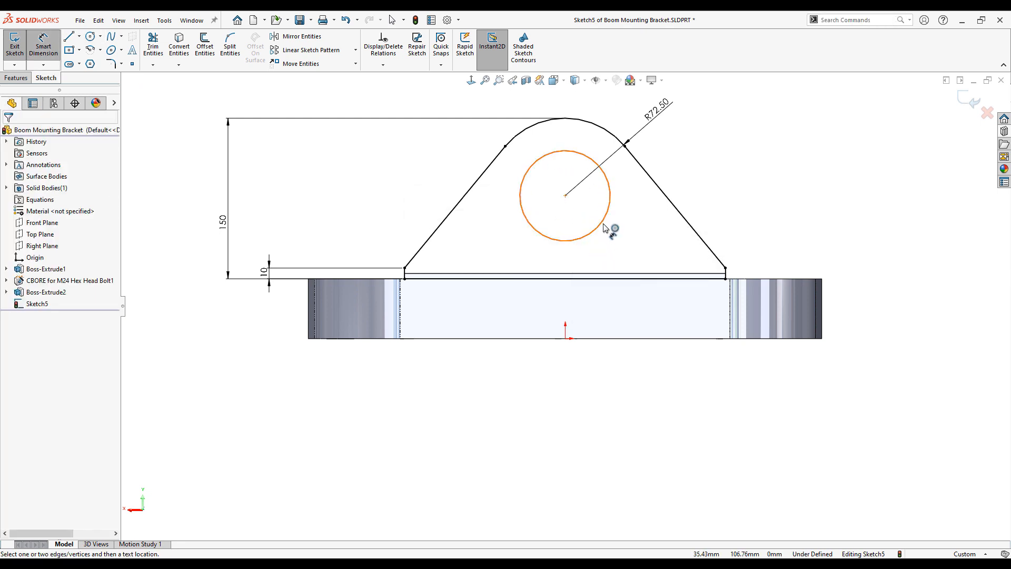
click(564, 195)
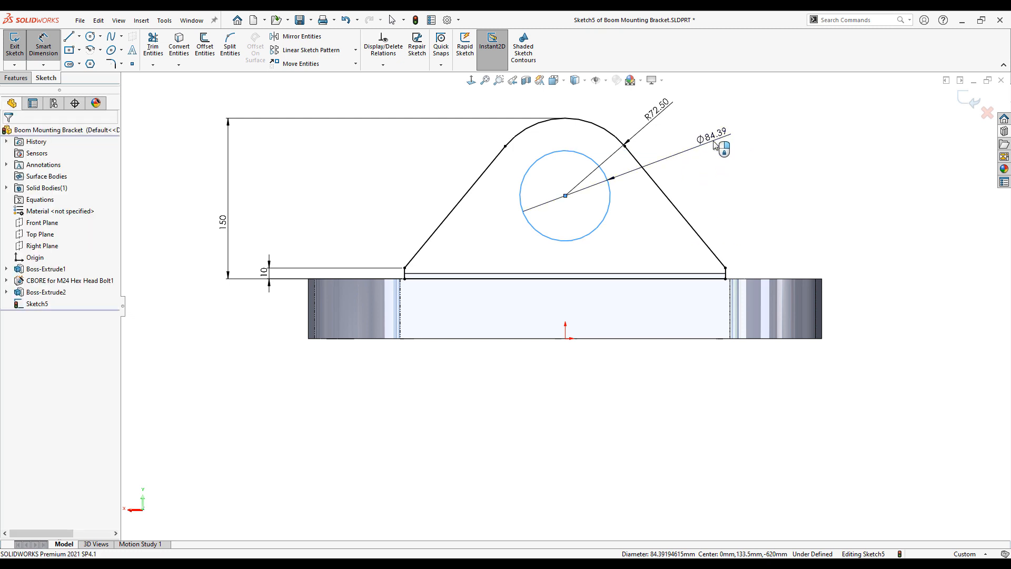
click(711, 137)
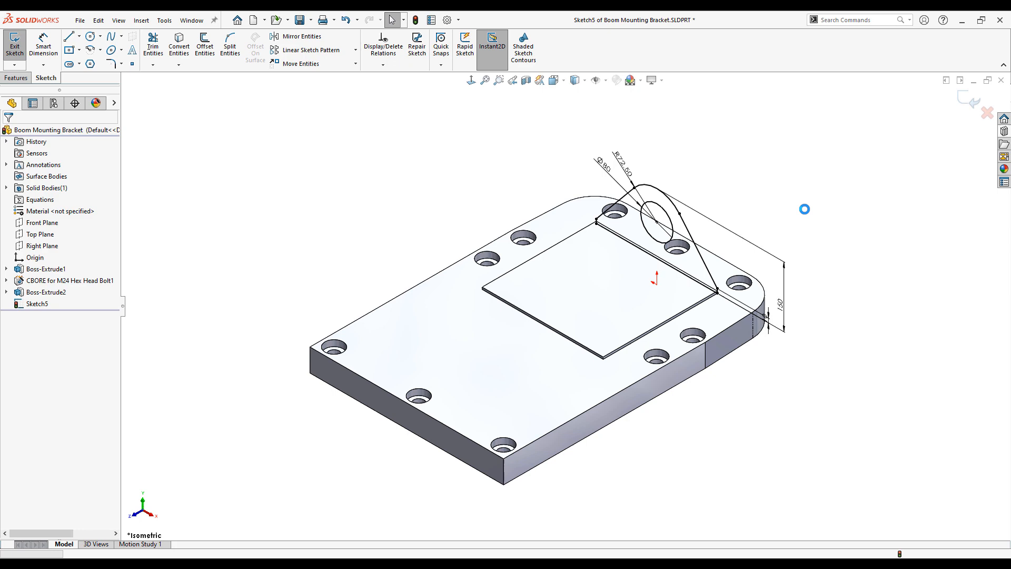
click(14, 44)
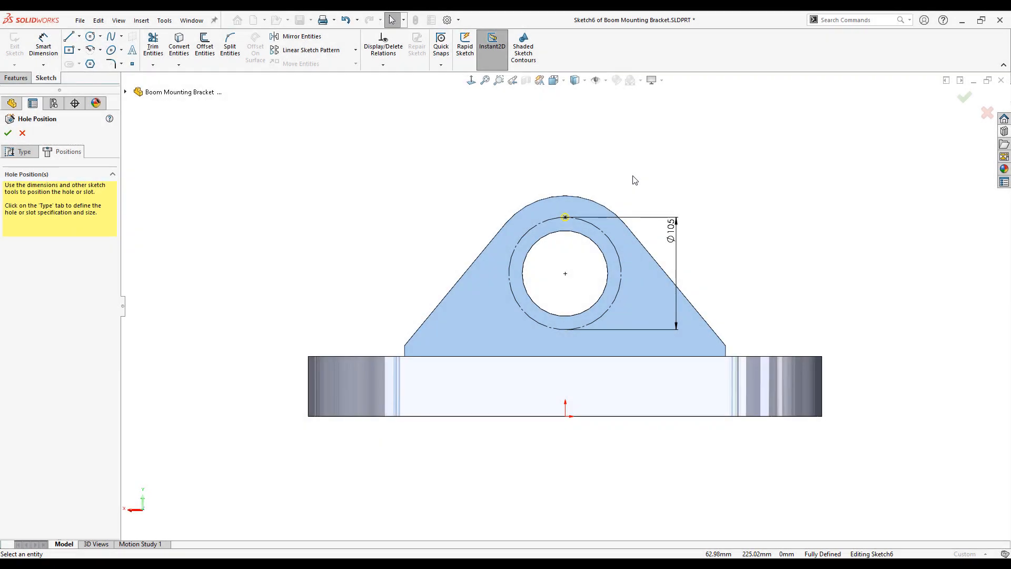
- Confirm the M8 tapped hole, then circular-pattern it about the bore face axis
click(7, 133)
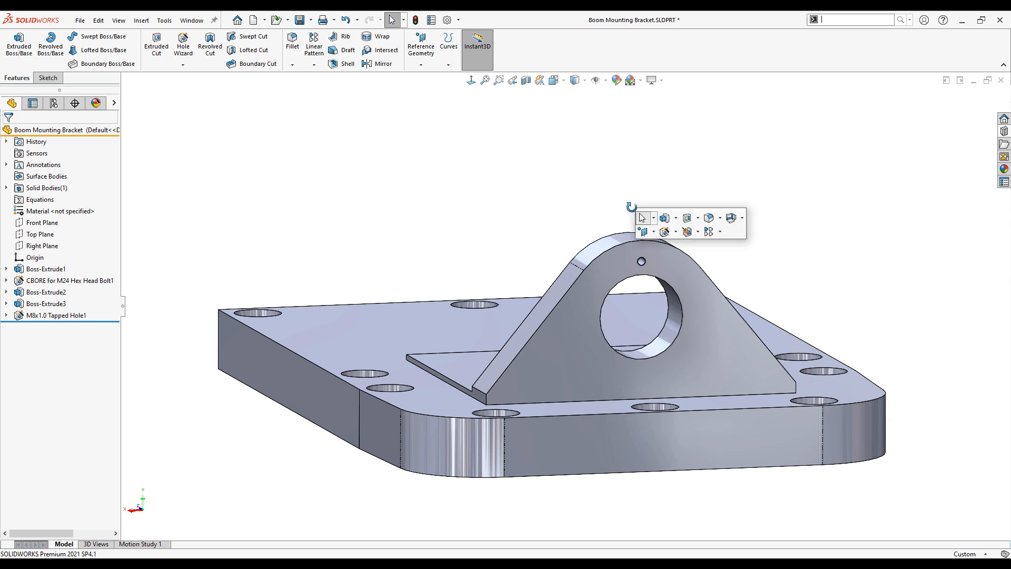
click(718, 230)
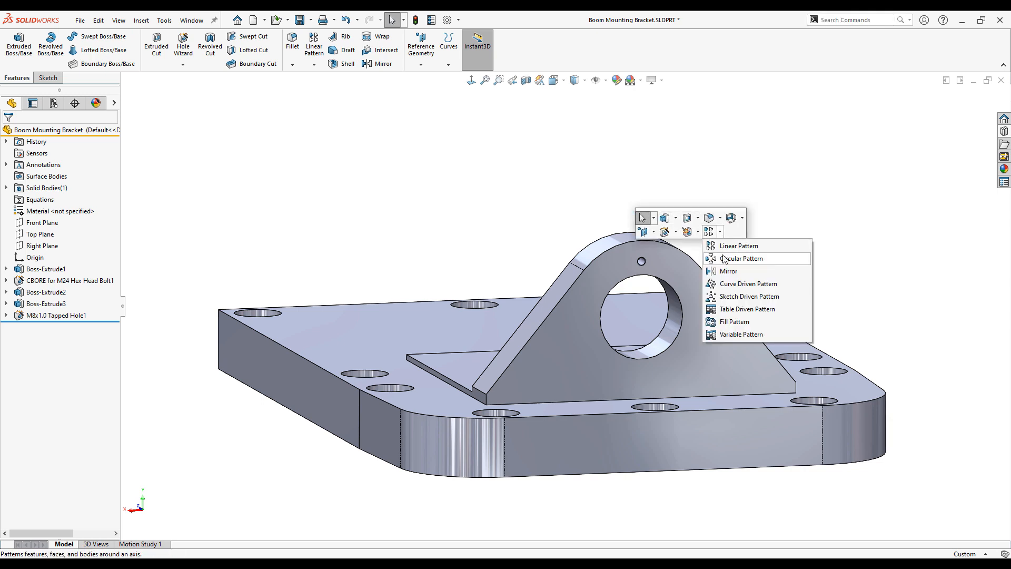
click(744, 259)
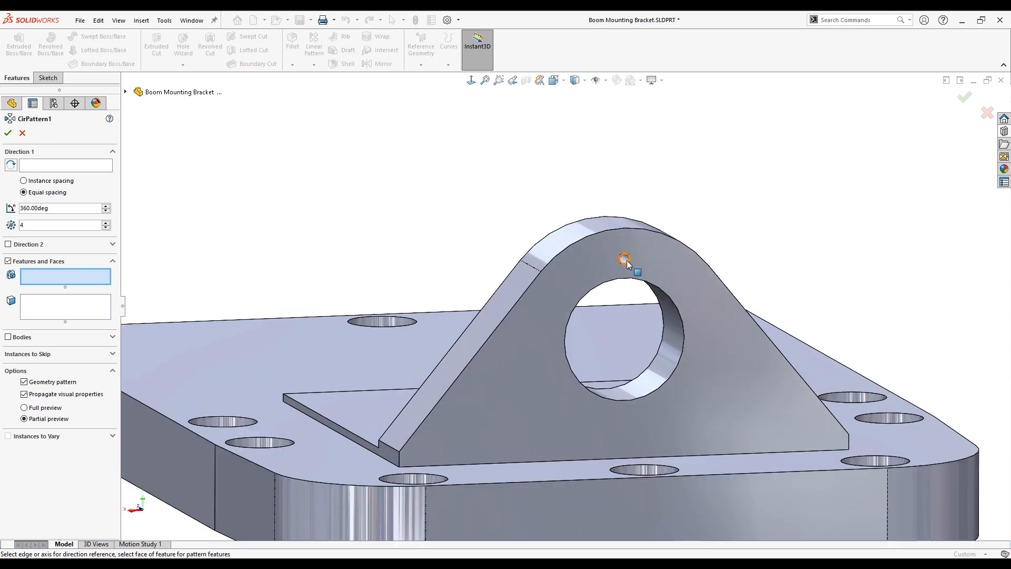
click(625, 258)
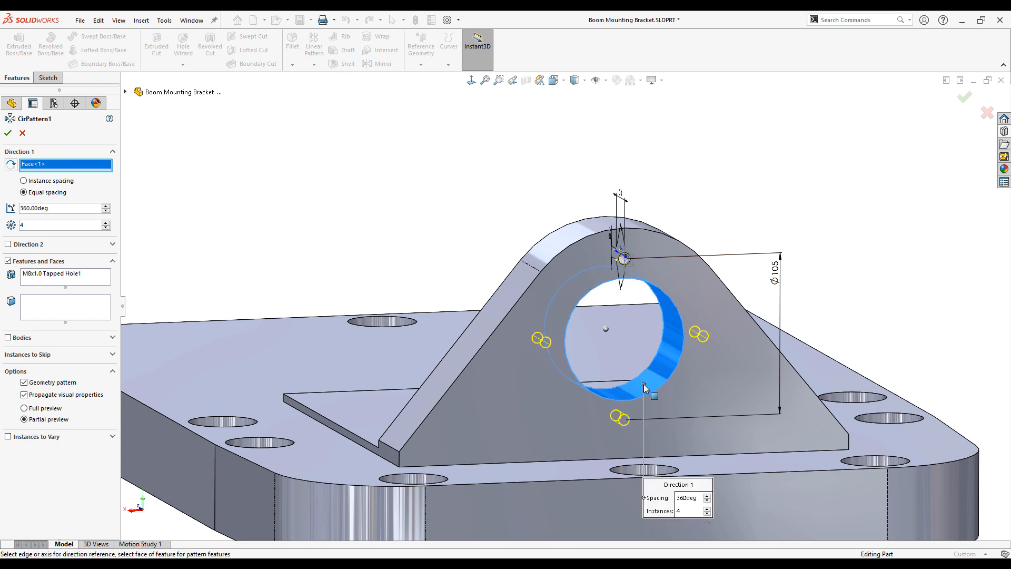
click(8, 133)
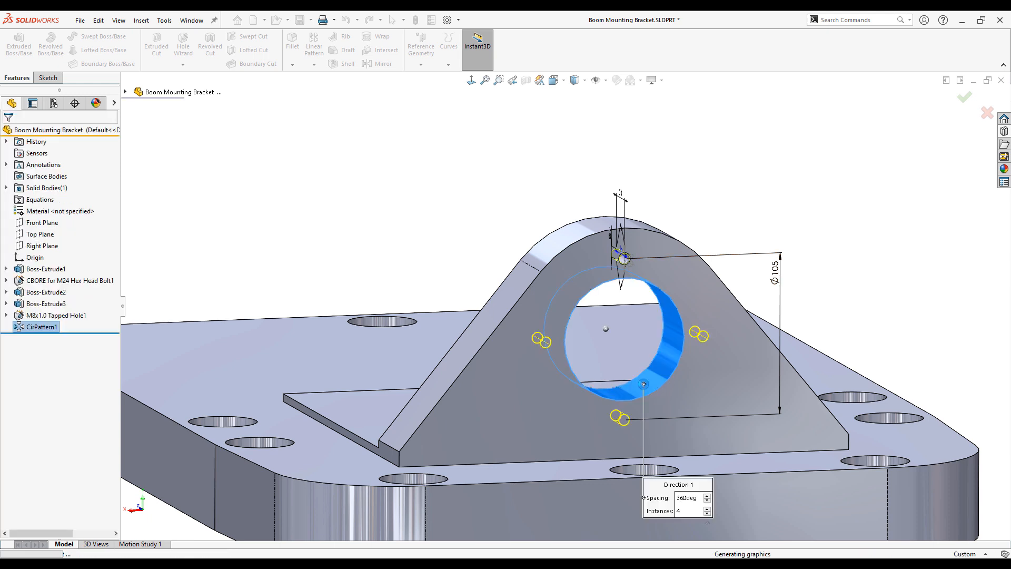
- Accept the four-hole pattern and set the Recess With Port offset and locating dimensions in the bore
click(964, 97)
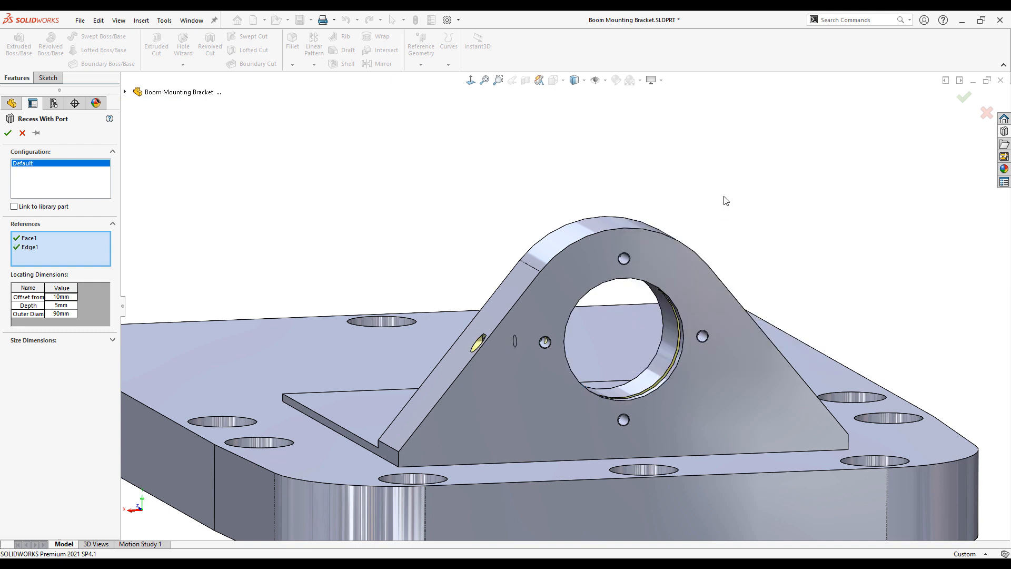
click(63, 297)
text(20)
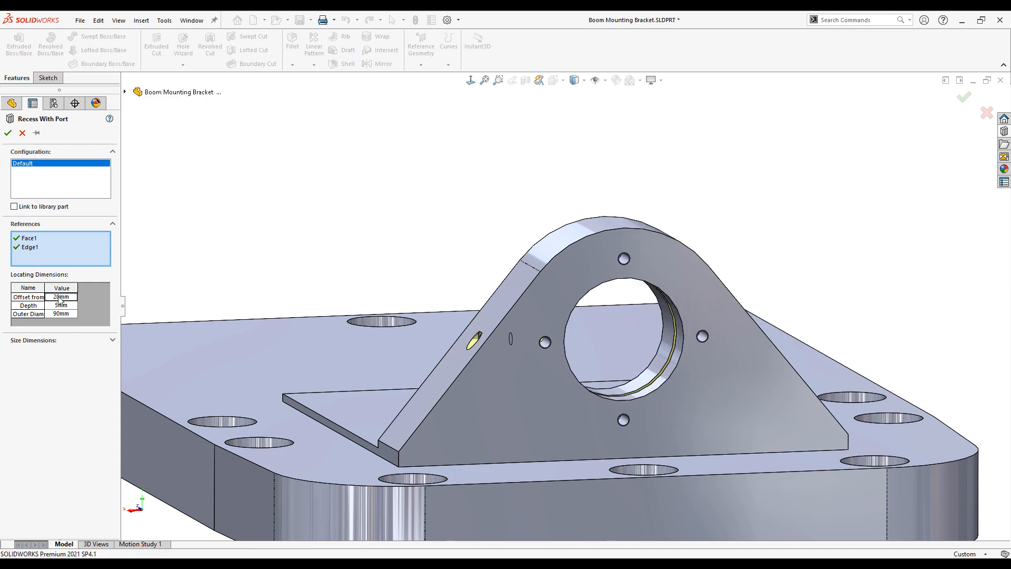
click(8, 133)
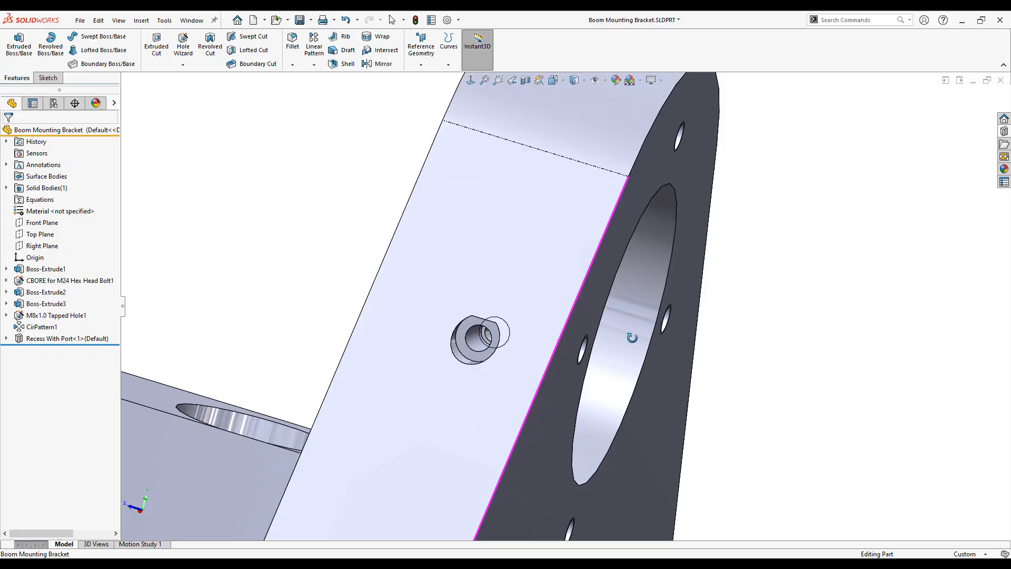
- Mirror Boss-Extrude3 across Plane3, picking it from the flyout feature tree
click(329, 211)
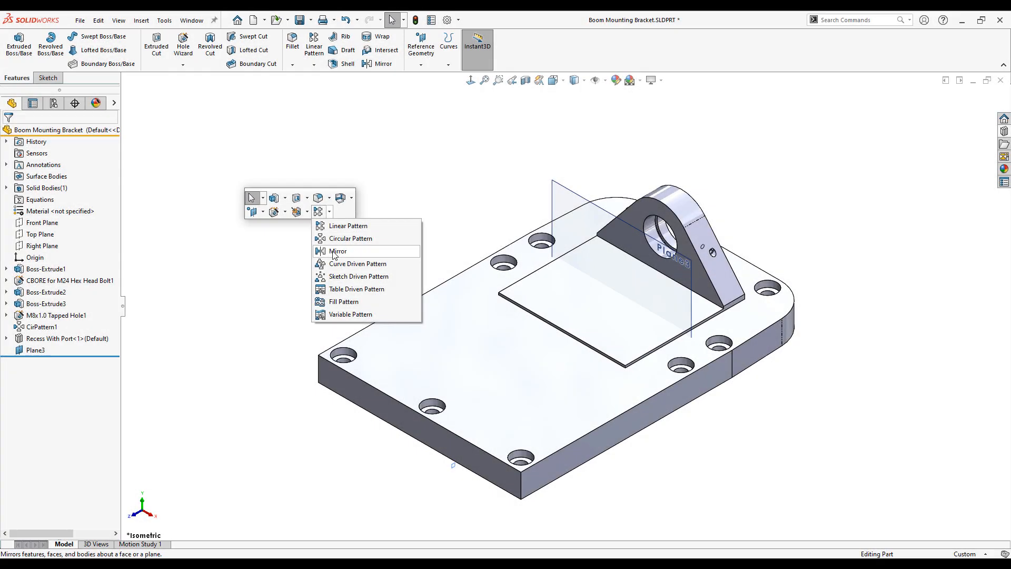
click(338, 250)
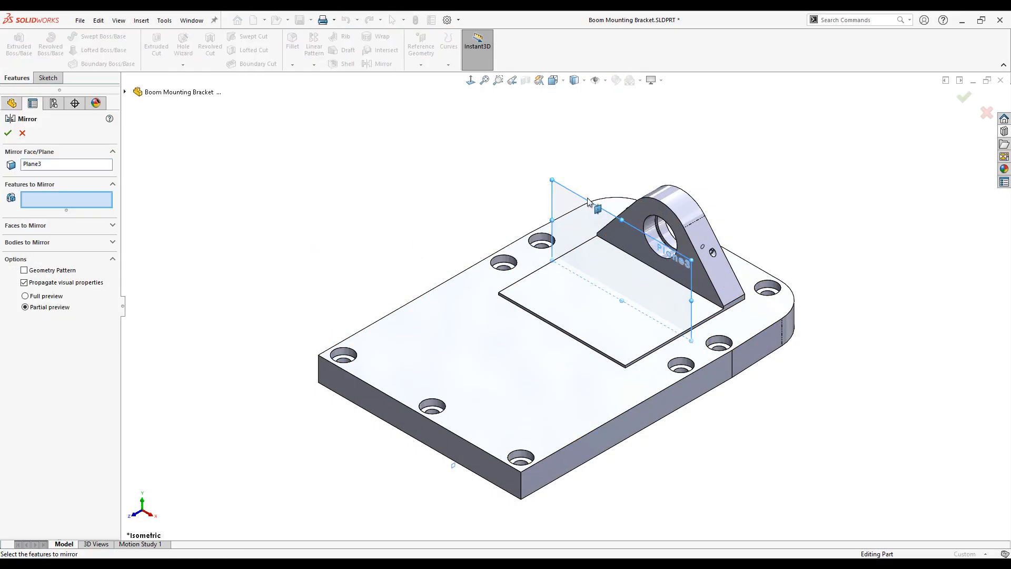
click(124, 92)
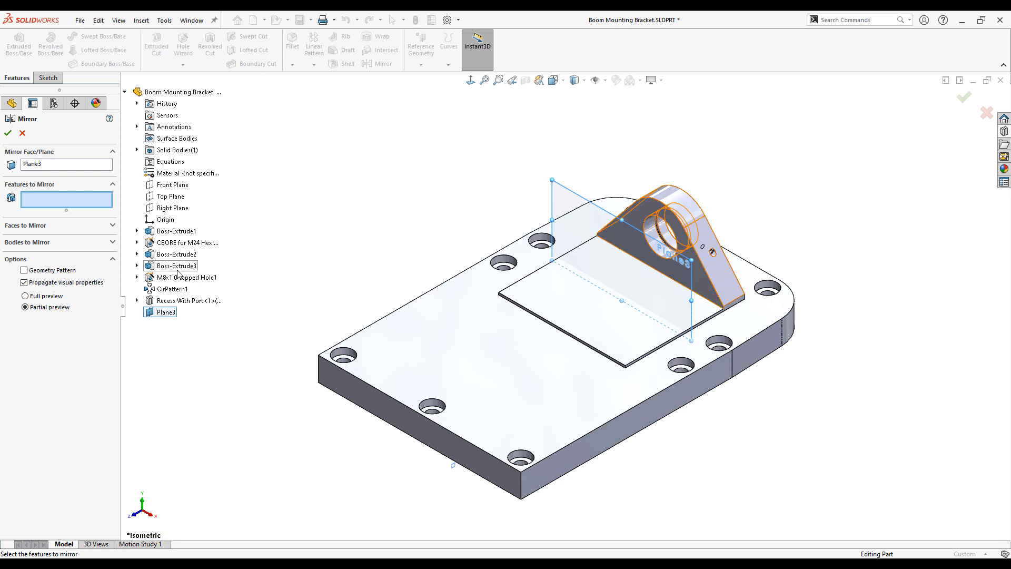
click(173, 300)
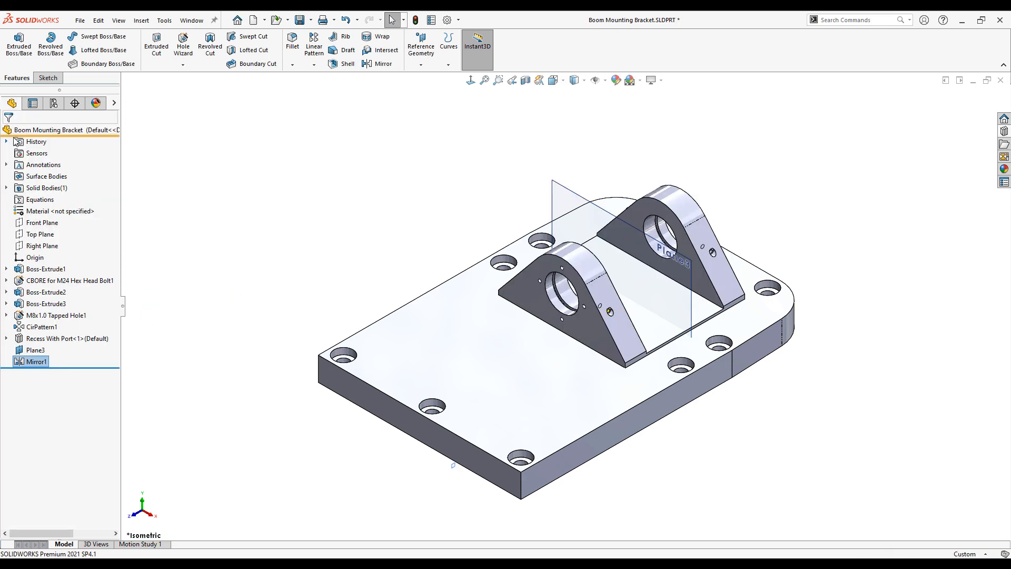
- Fillet the whole loop of connected edges between the bosses at 5 mm radius
click(291, 46)
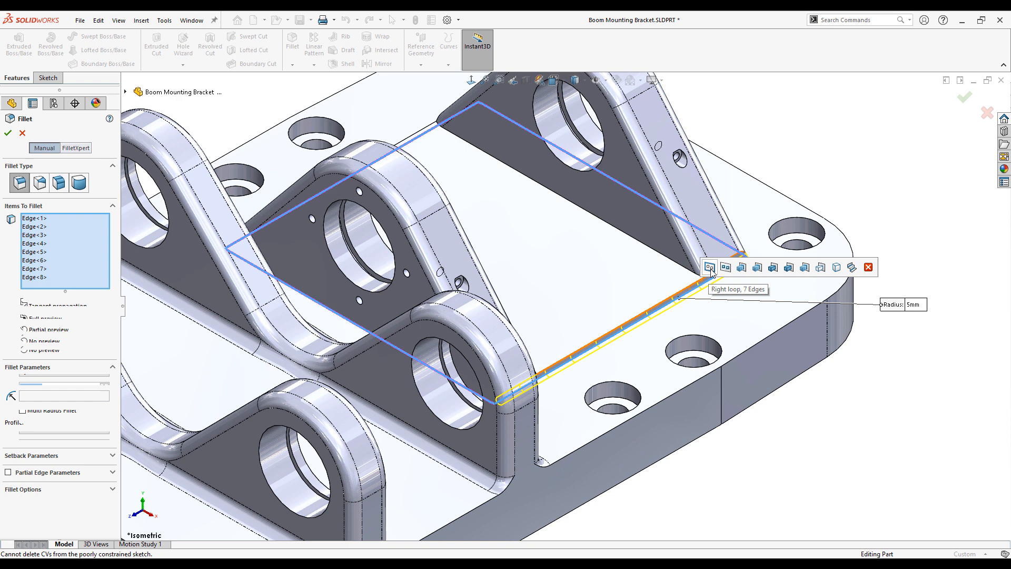
click(7, 132)
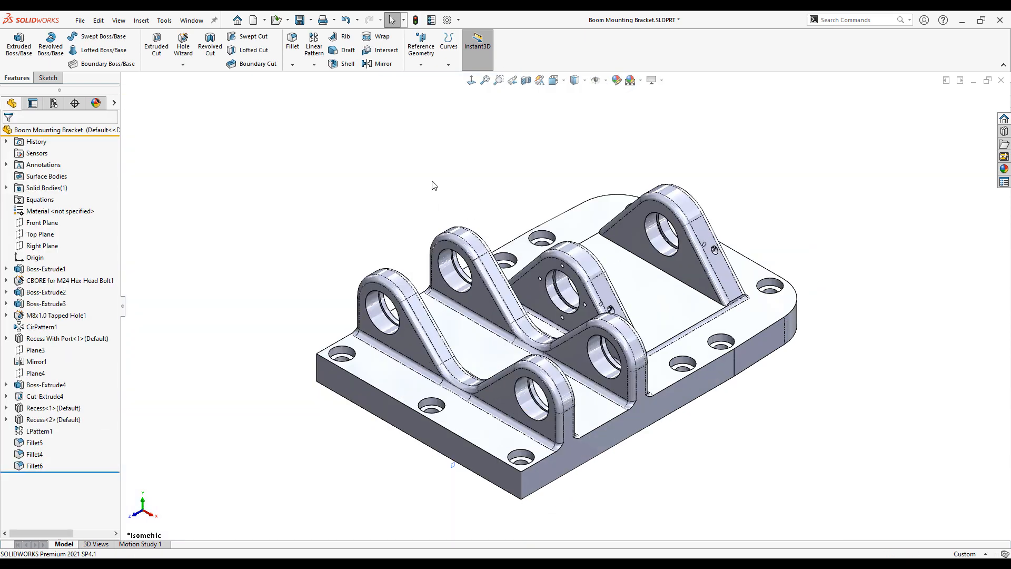
- Assign Steel > AISI 1020 to the part and review the 104.22 kg mass properties report
click(61, 210)
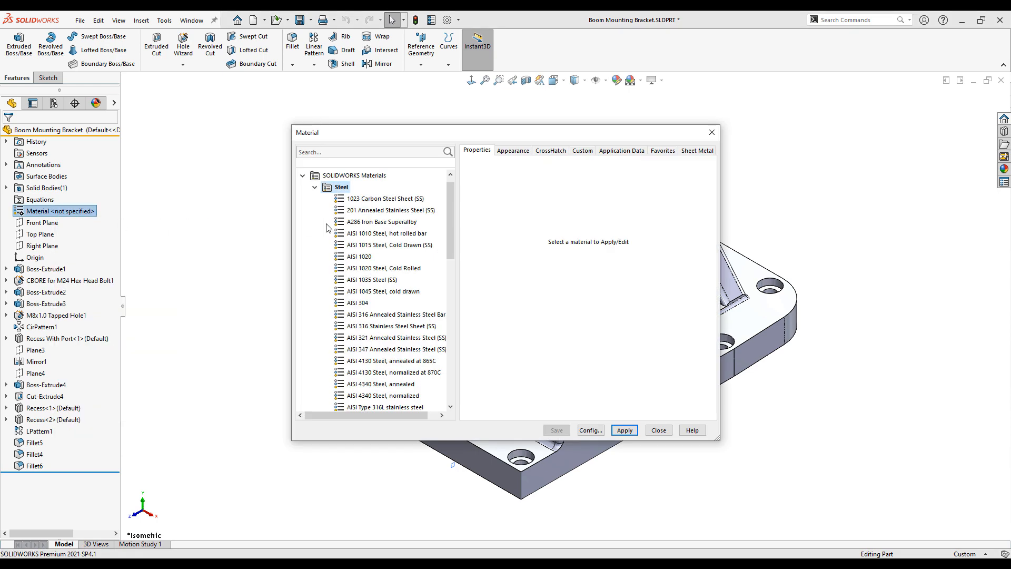
scroll(down, 3)
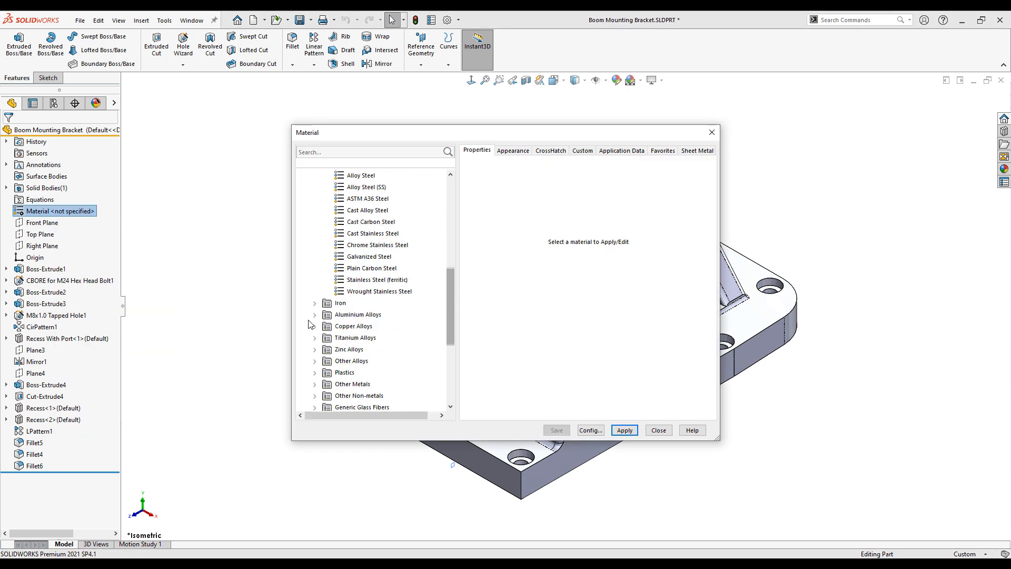
scroll(up, 3)
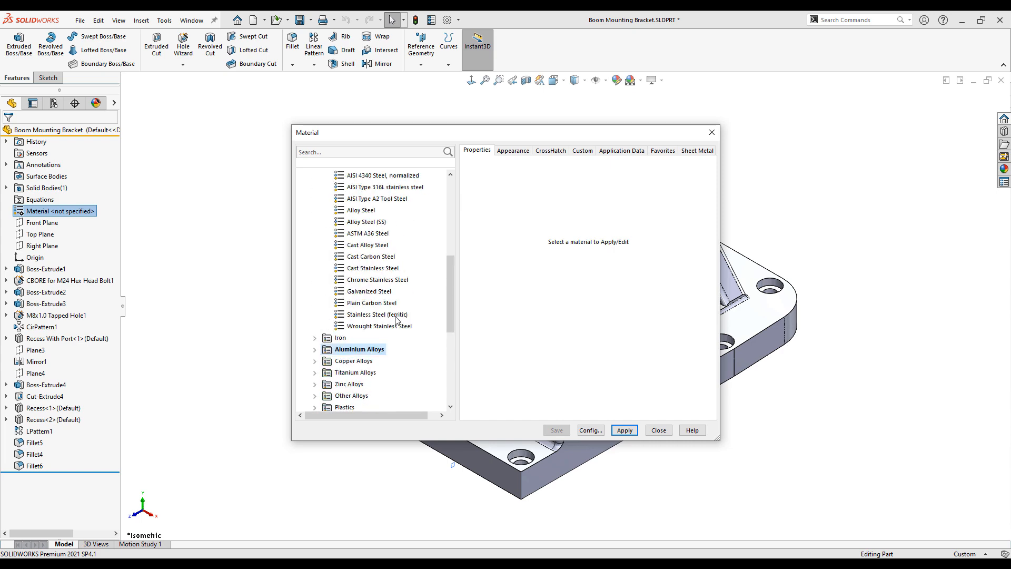
scroll(up, 3)
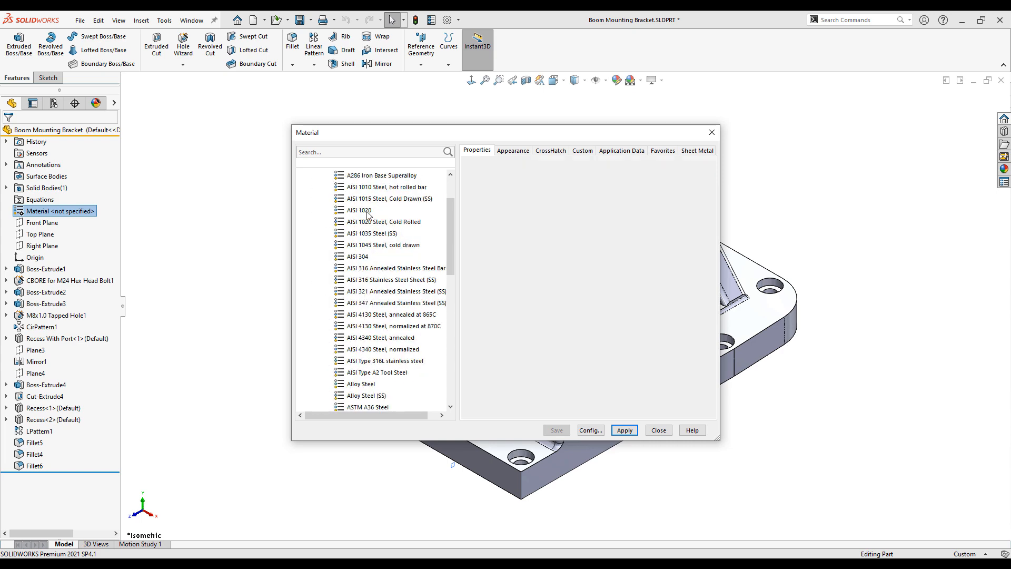
click(357, 209)
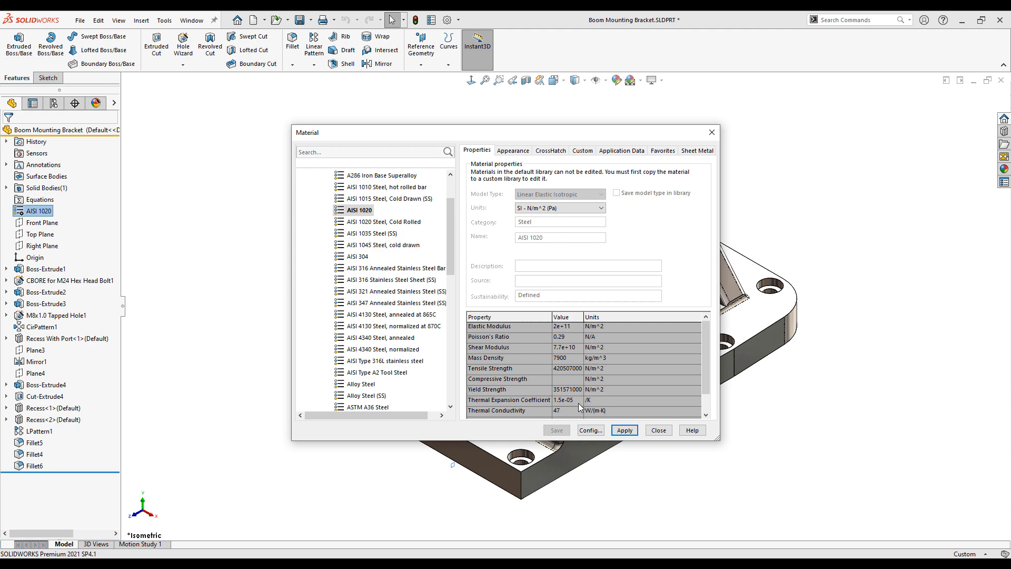
click(658, 429)
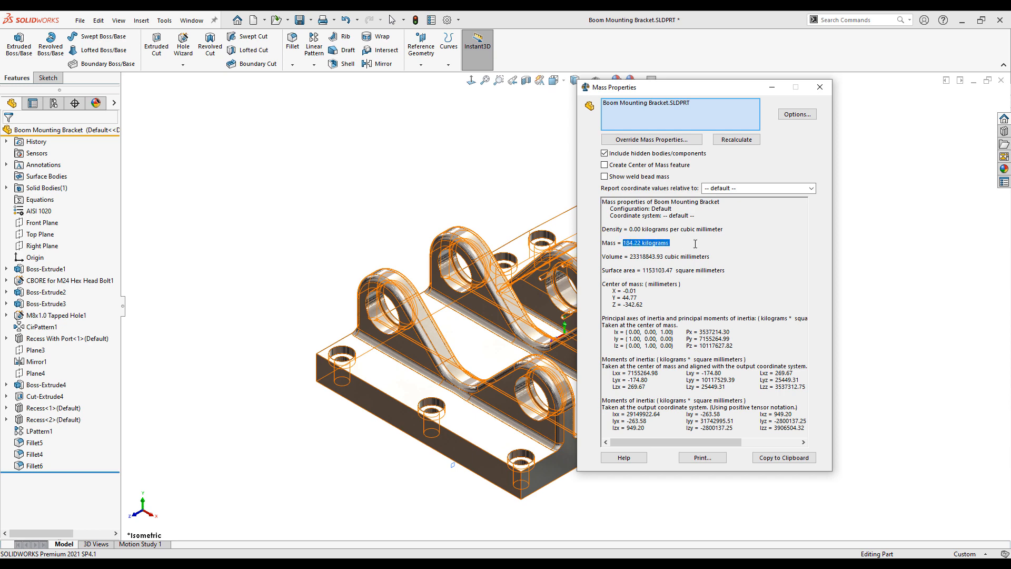
click(820, 88)
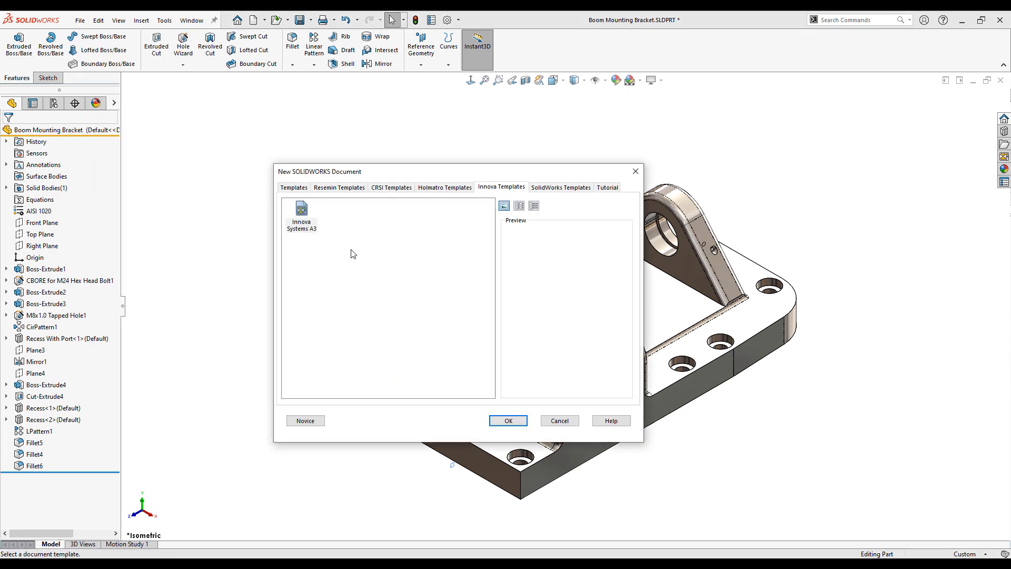
- Start an Innova Systems A3 drawing, place the projected views, and set the sheet scale to 1:5
click(508, 420)
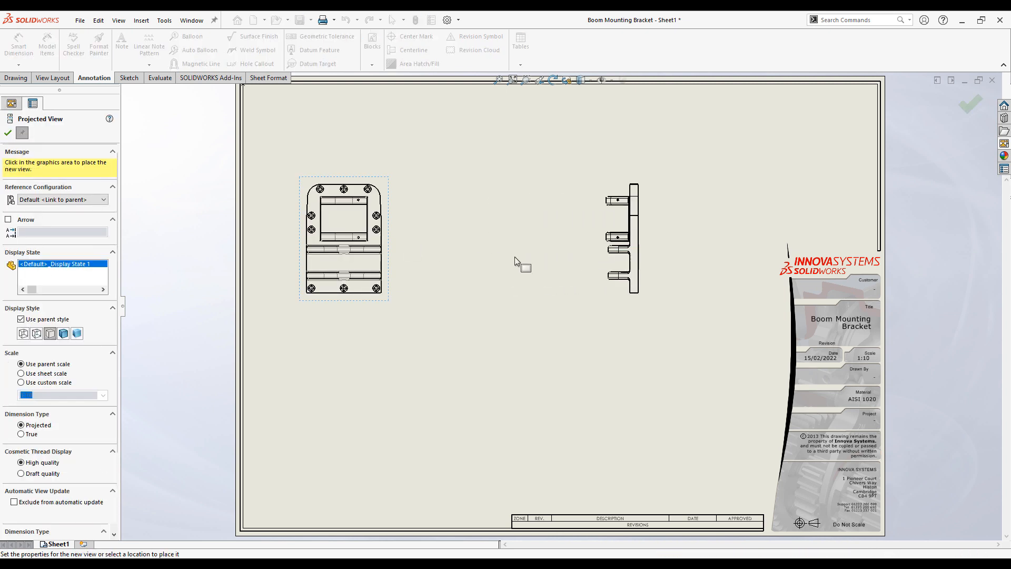
click(343, 452)
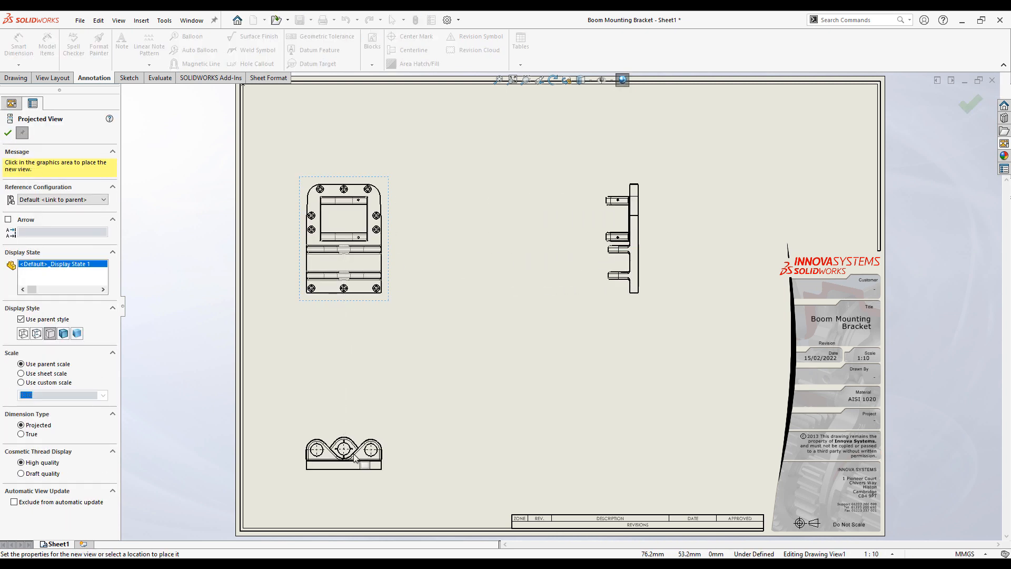
click(893, 553)
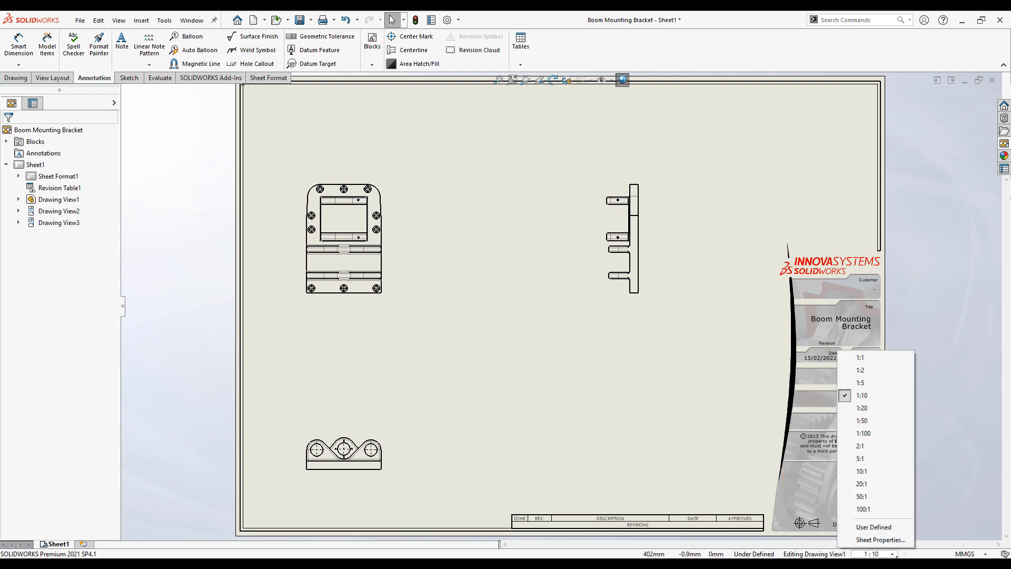
click(861, 382)
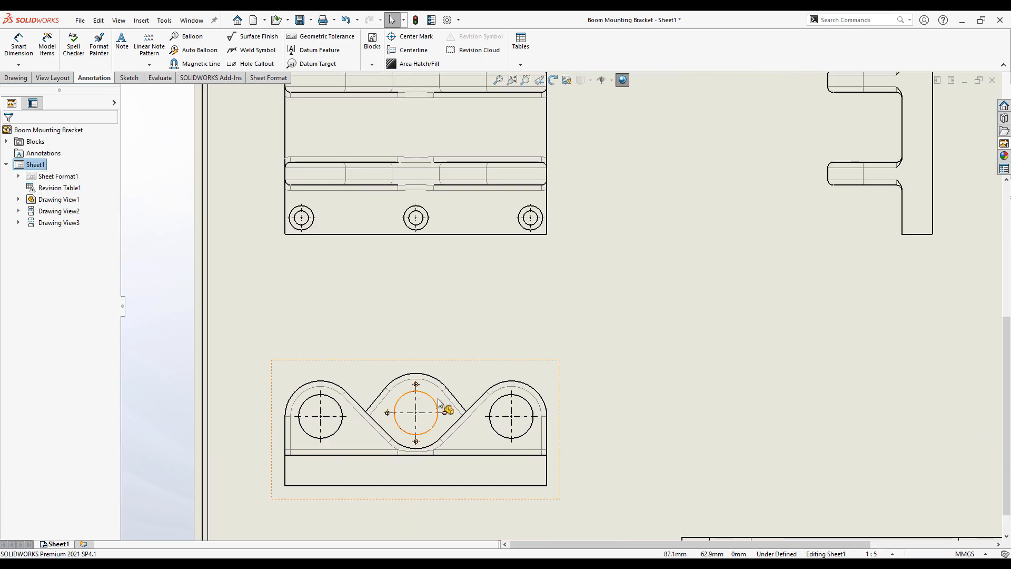
- Add hole callouts to the M8 tapped hole and the counterbored hole
click(252, 63)
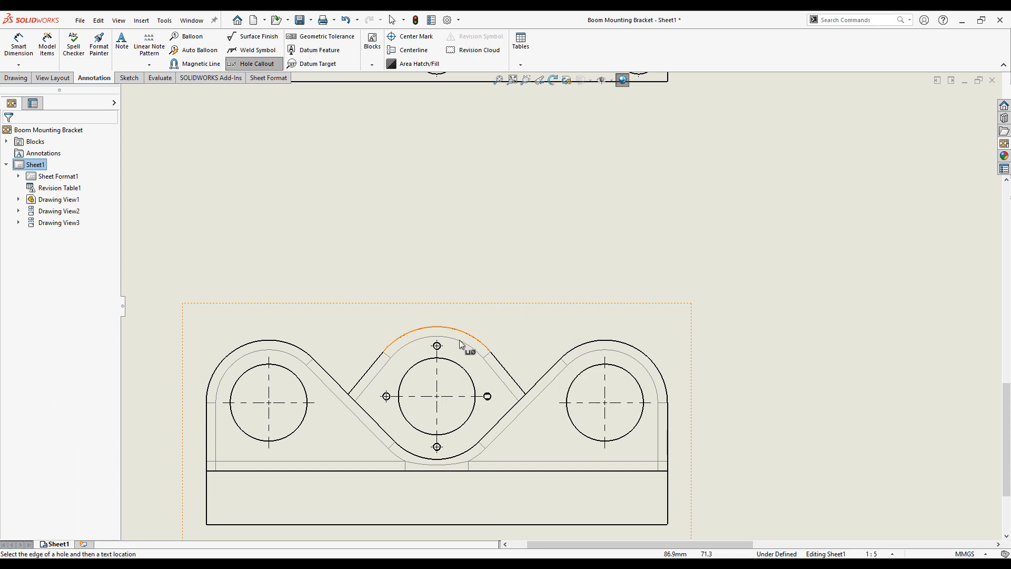
click(436, 347)
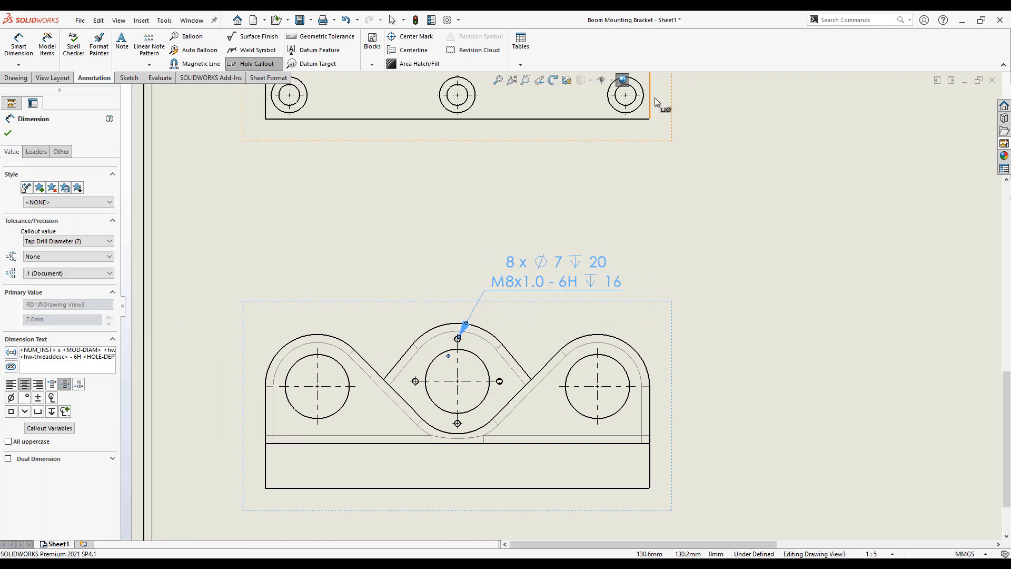
click(625, 95)
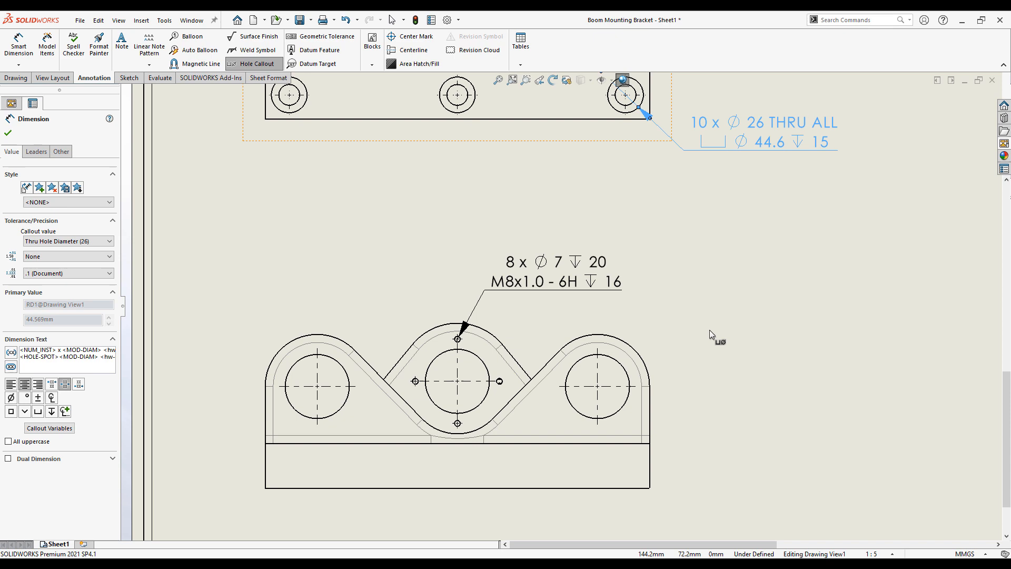
click(18, 45)
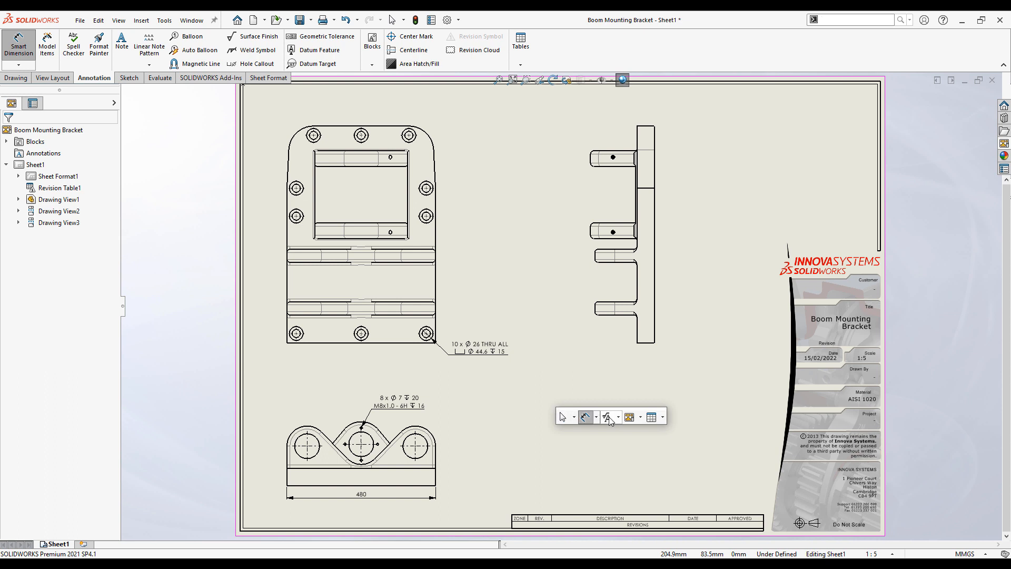
- Insert Model Items dimensions for the entire model into all drawing views
click(46, 44)
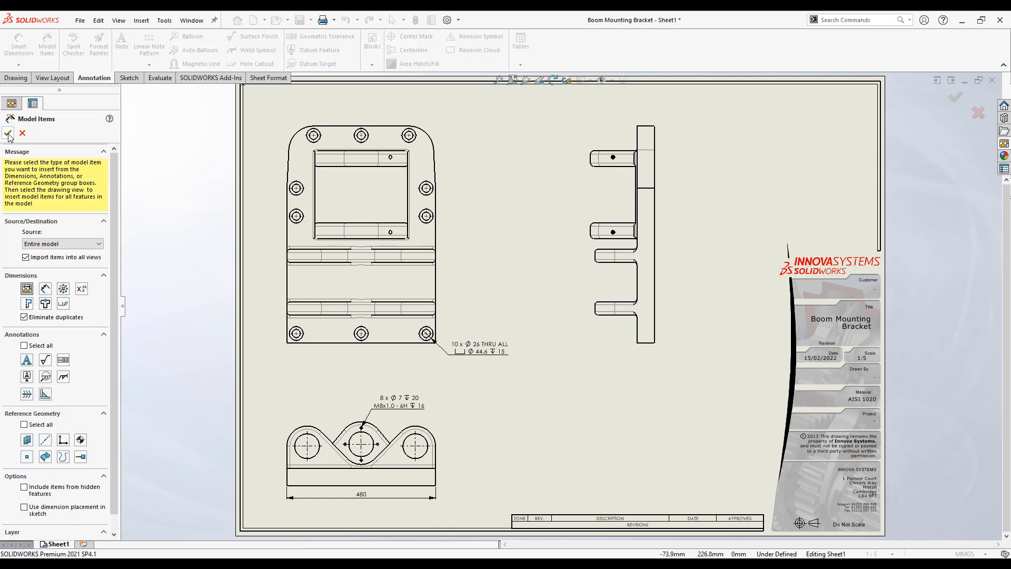
click(9, 133)
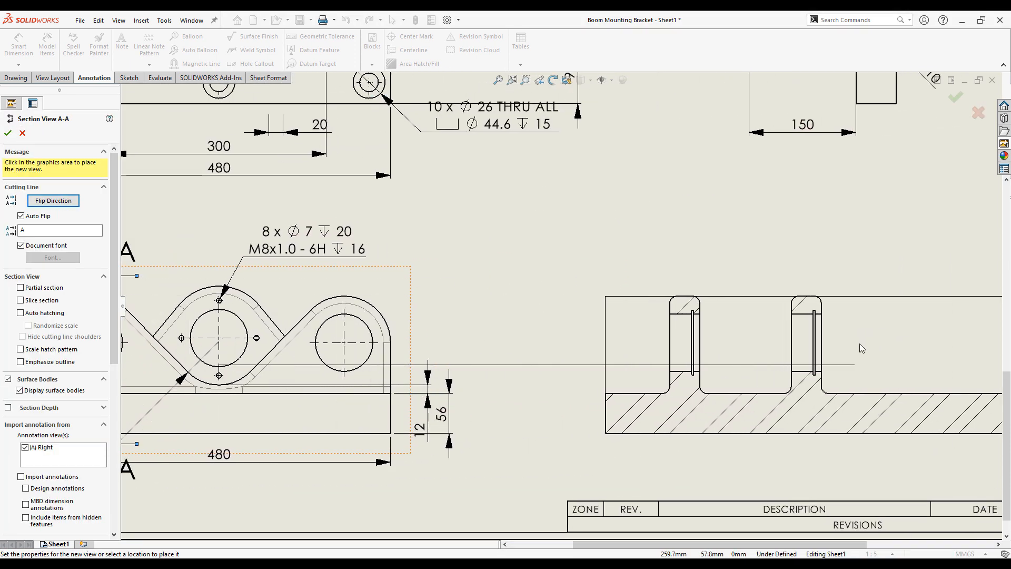
- Place section view A-A and add a 2:5 scale Detail B circling the right lug above it
click(556, 374)
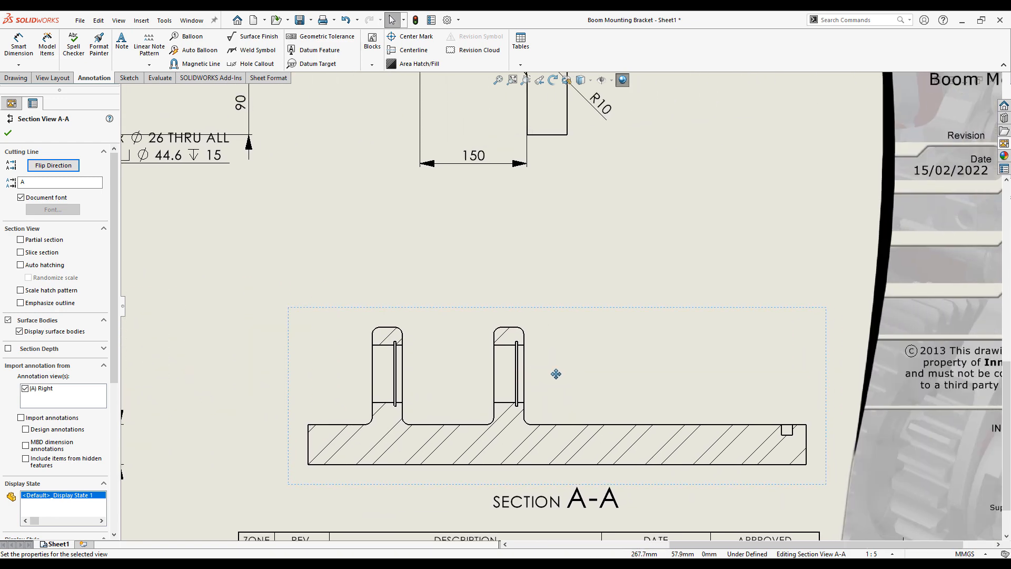
right_click(557, 374)
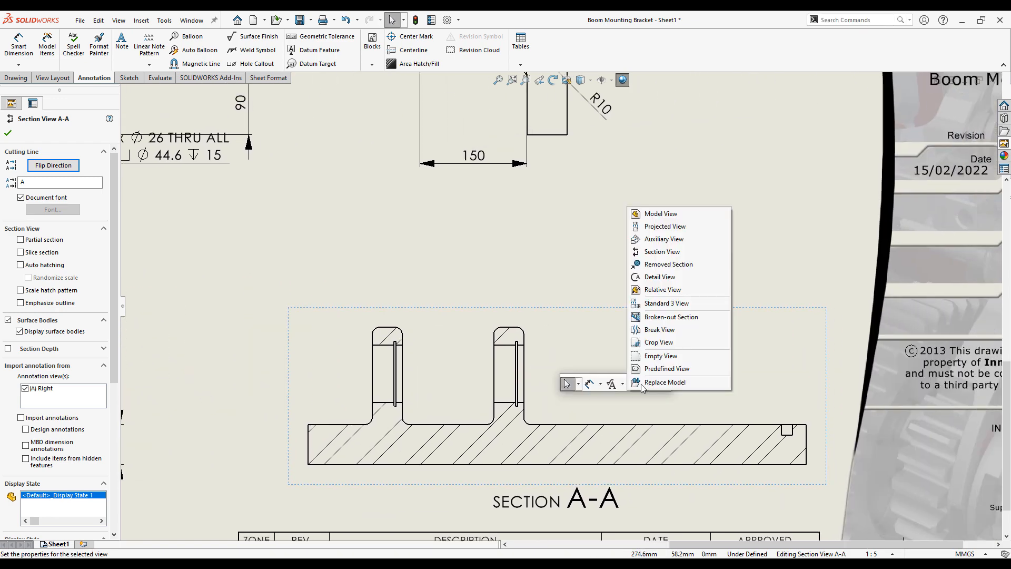
click(660, 277)
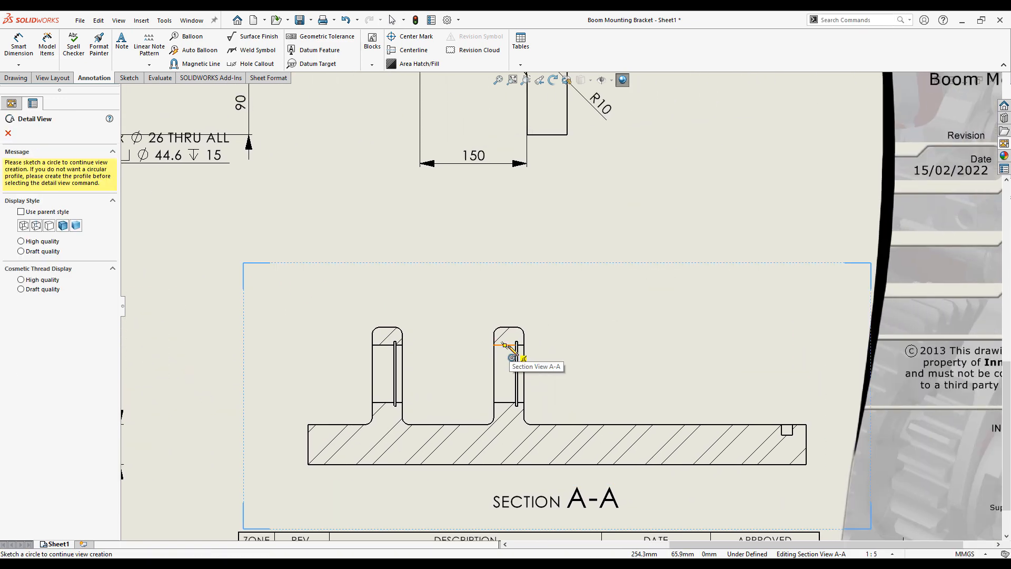
click(507, 345)
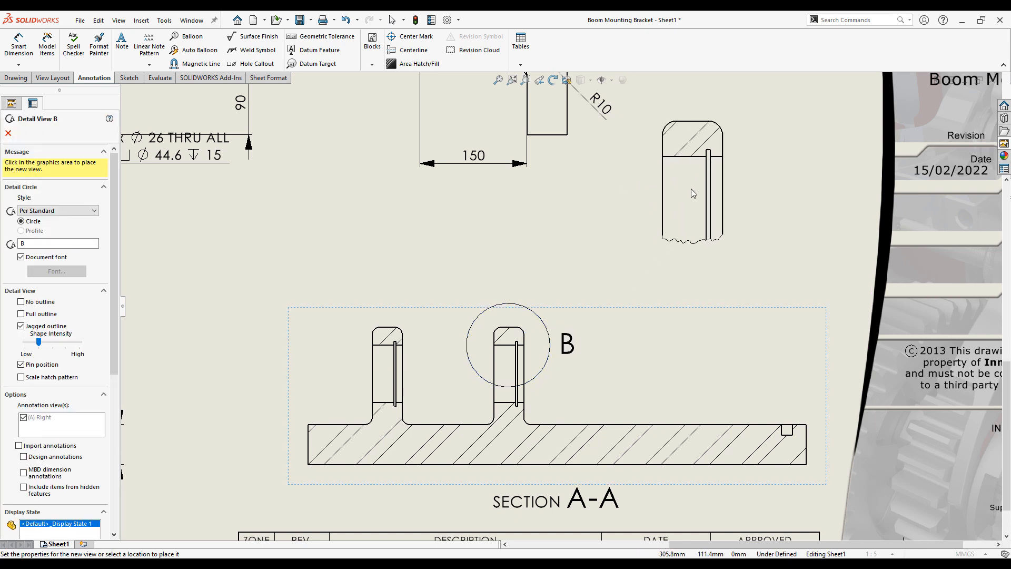
click(684, 219)
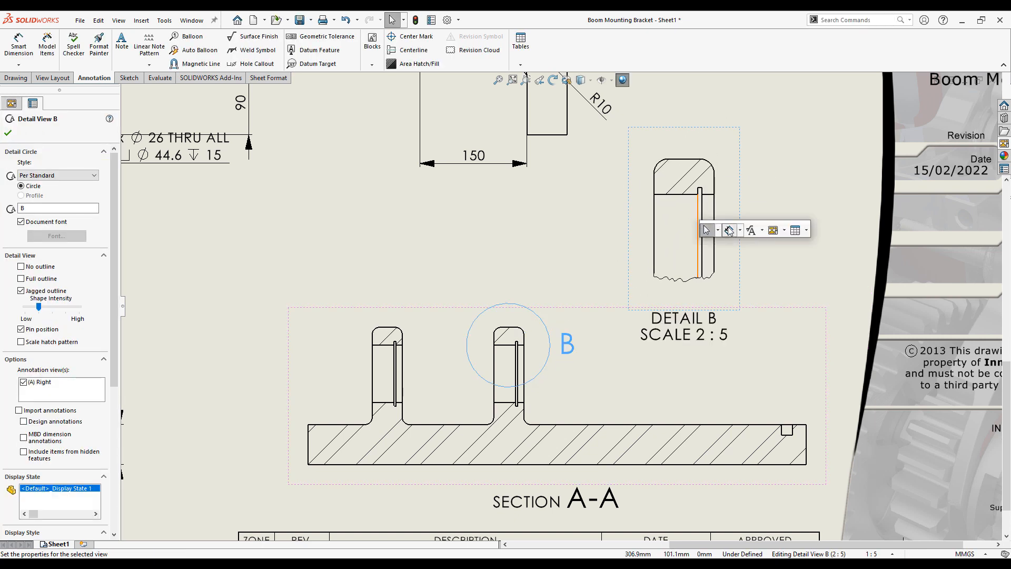
- Add Smart Dimensions to the lug features shown in Detail B
click(18, 45)
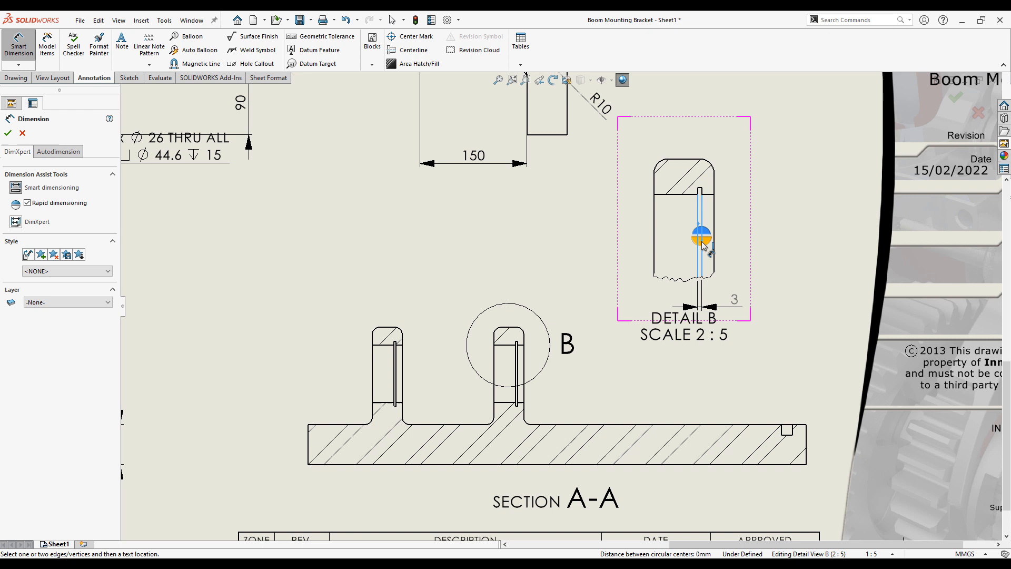
click(702, 241)
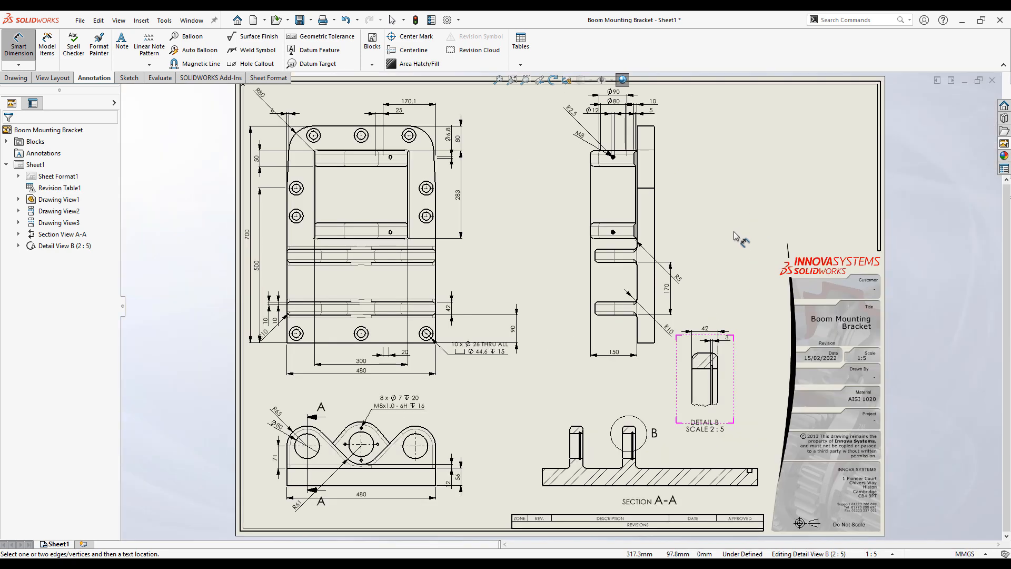
- Edit the Boss-Extrude3 triangular boss sketch dimension on the bracket part and rebuild
click(739, 235)
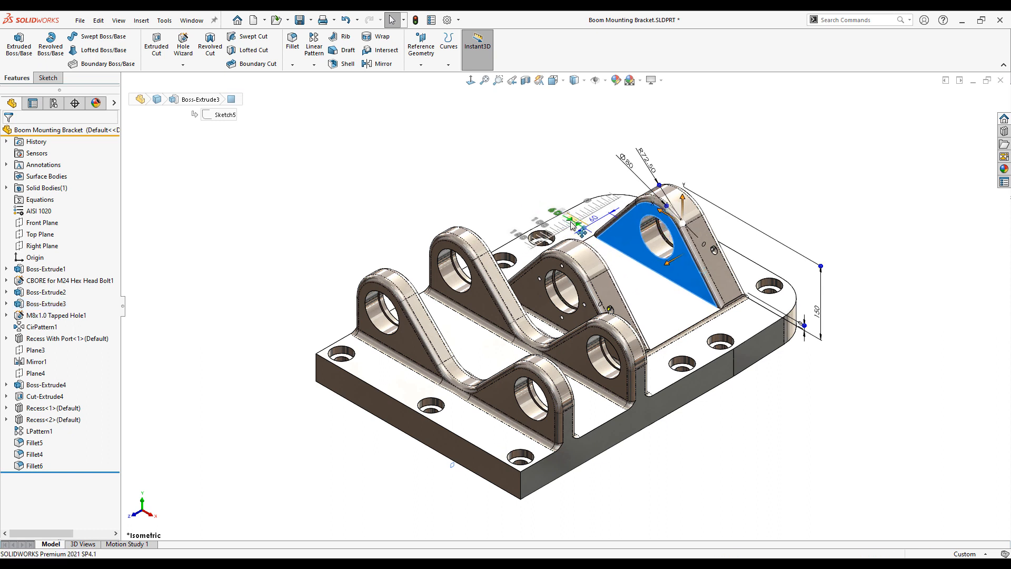
click(45, 304)
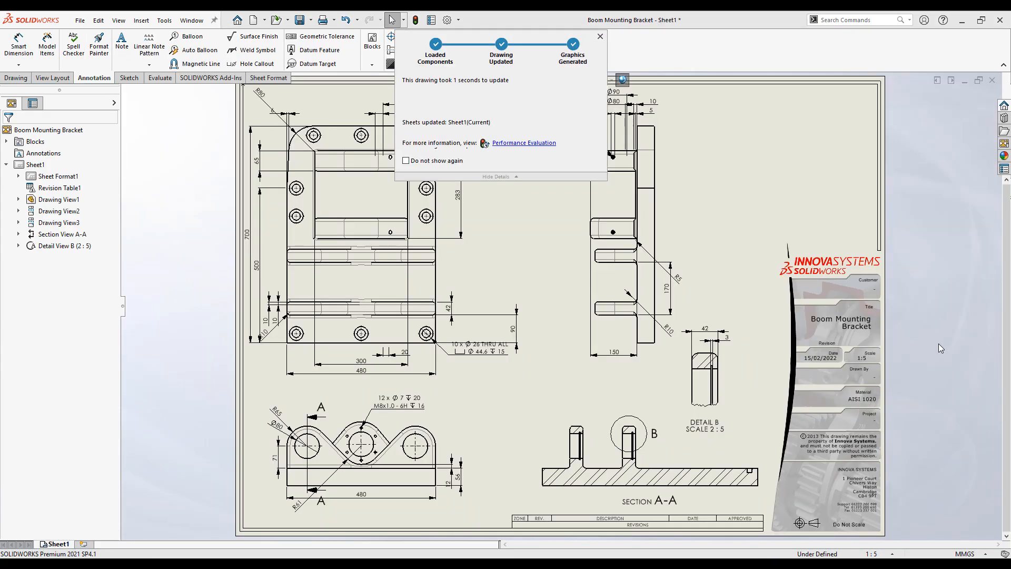
- Dismiss the drawing update summary so the sheet shows the 12-hole tapped callout
click(599, 36)
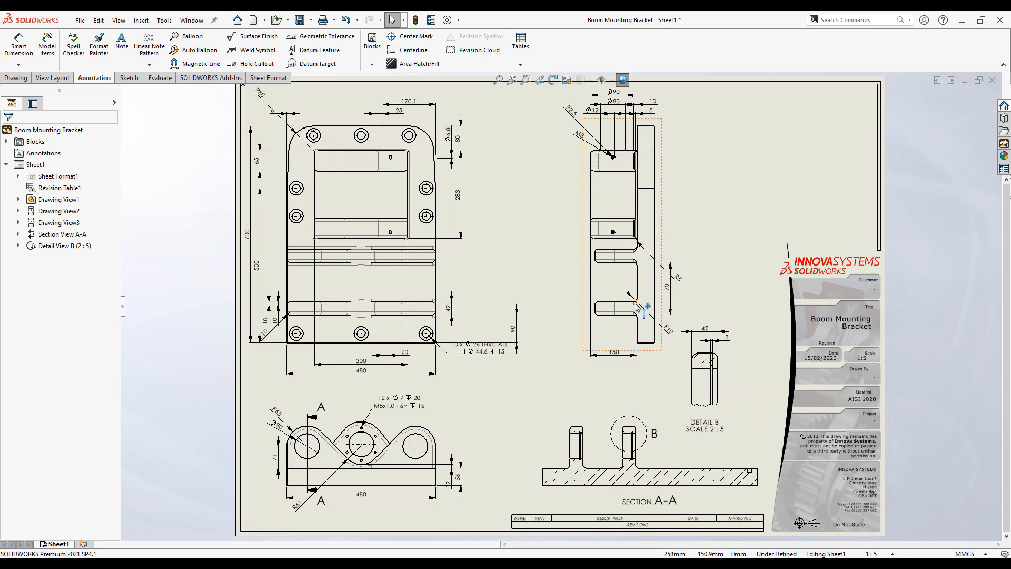
mouse_move(645, 308)
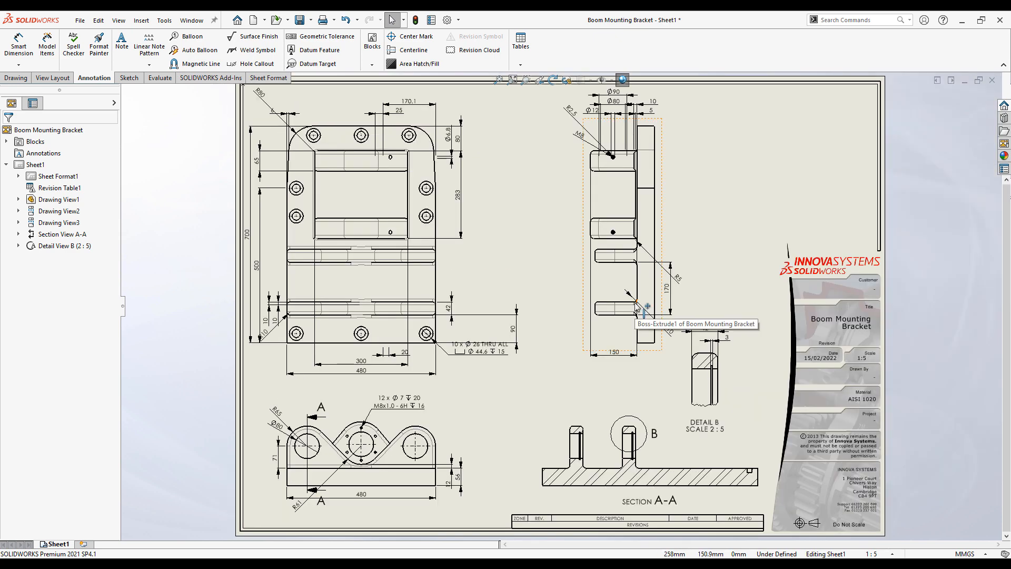